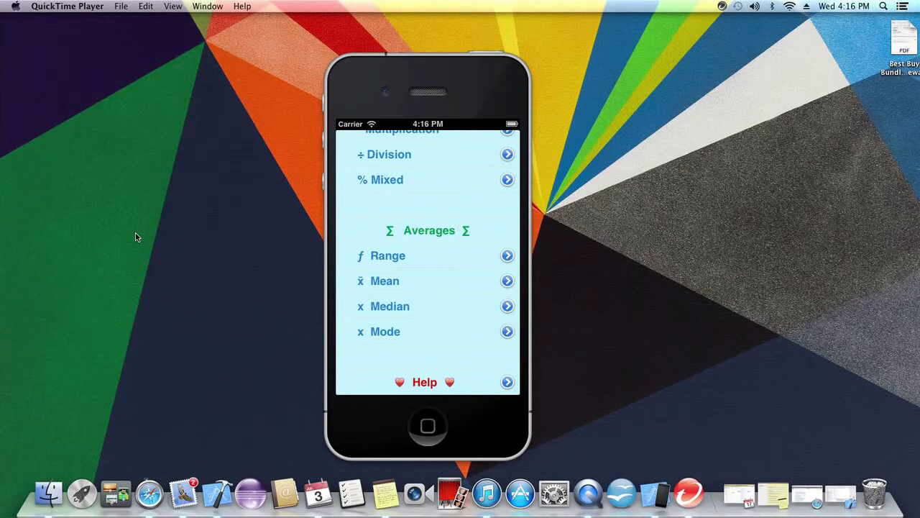
mouse_move(380, 305)
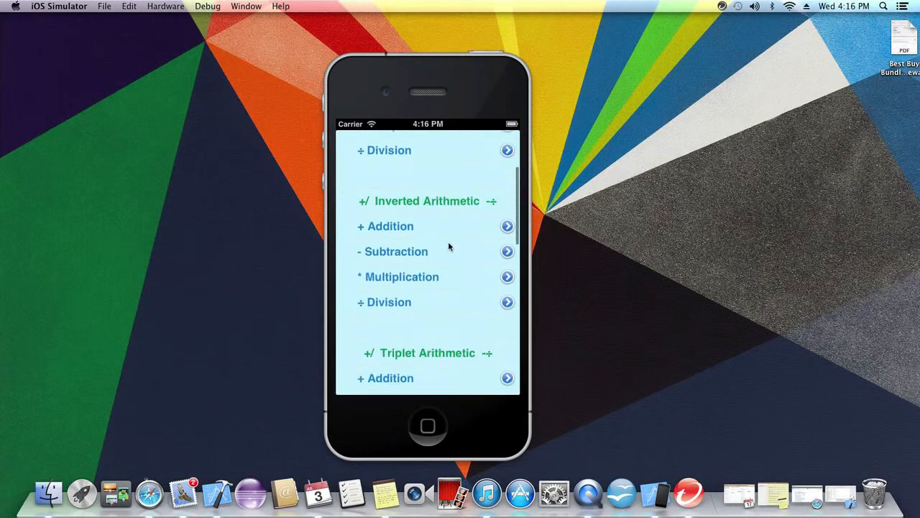
Step: View the help page and return to the quiz category list
scroll(down, 3)
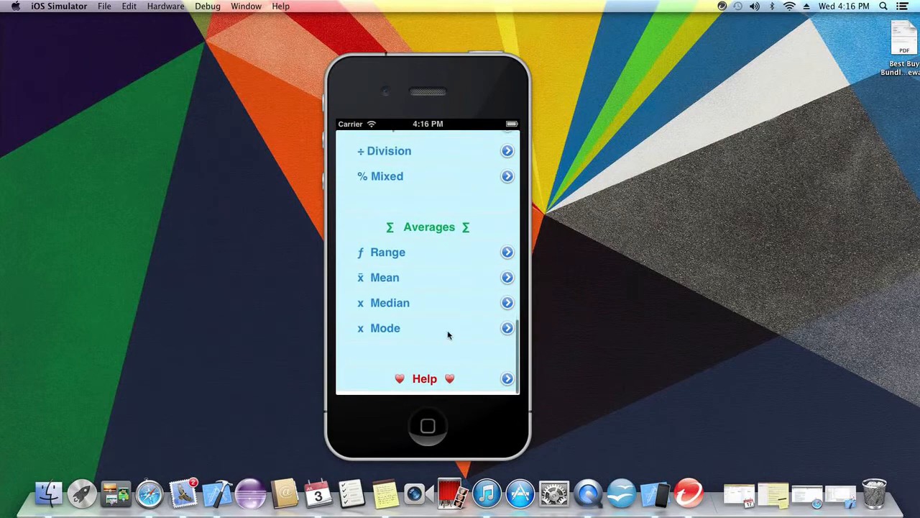
click(424, 379)
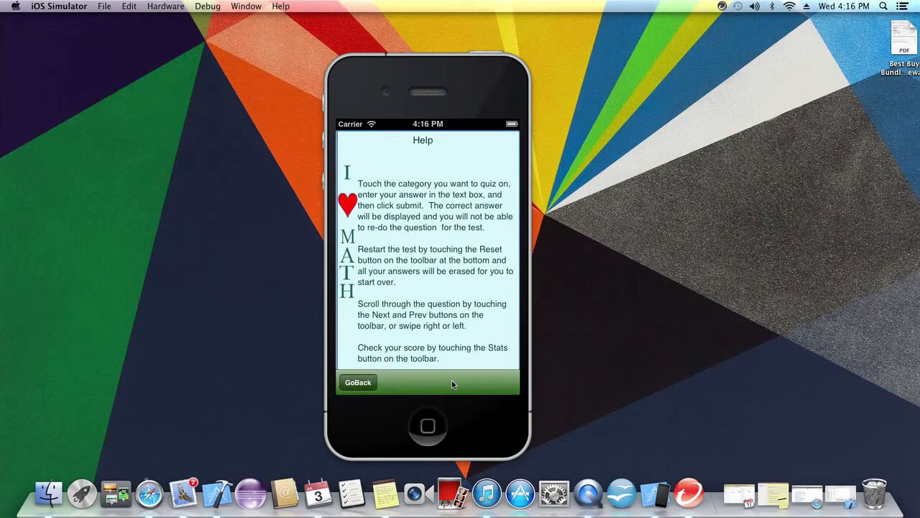
click(358, 382)
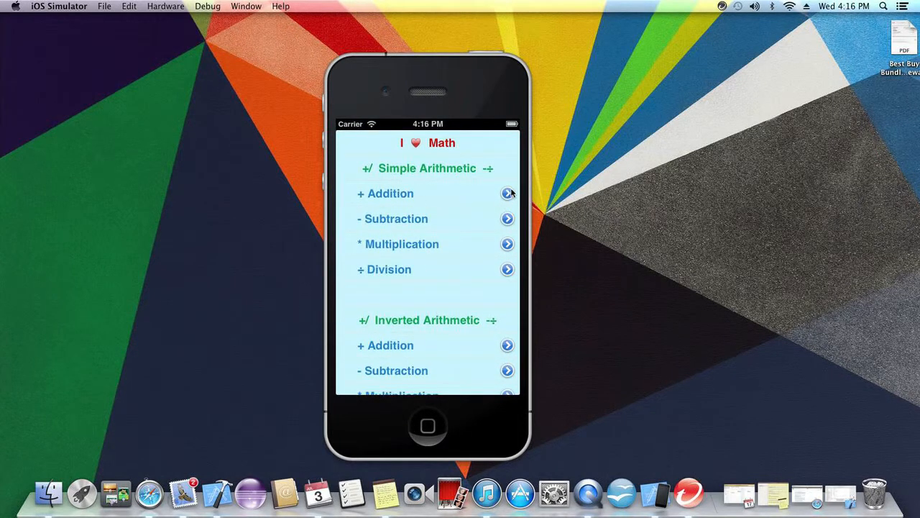
mouse_move(508, 175)
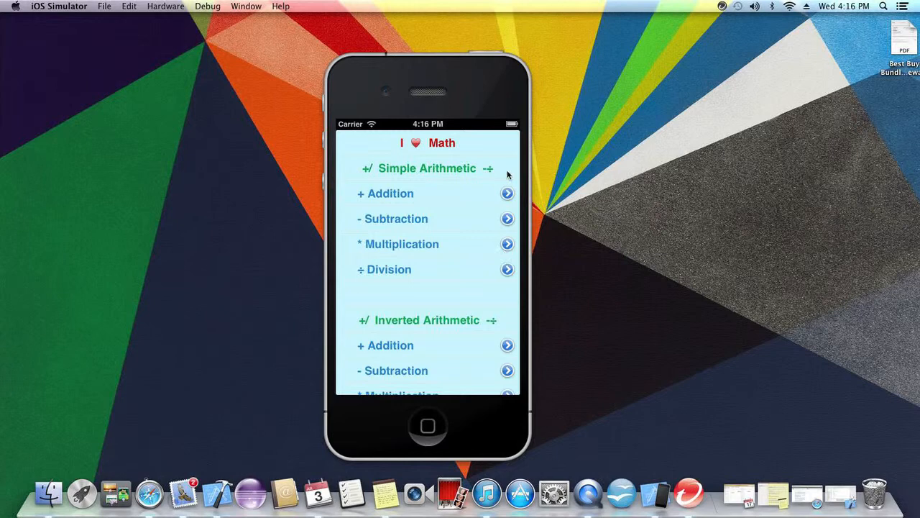
mouse_move(488, 201)
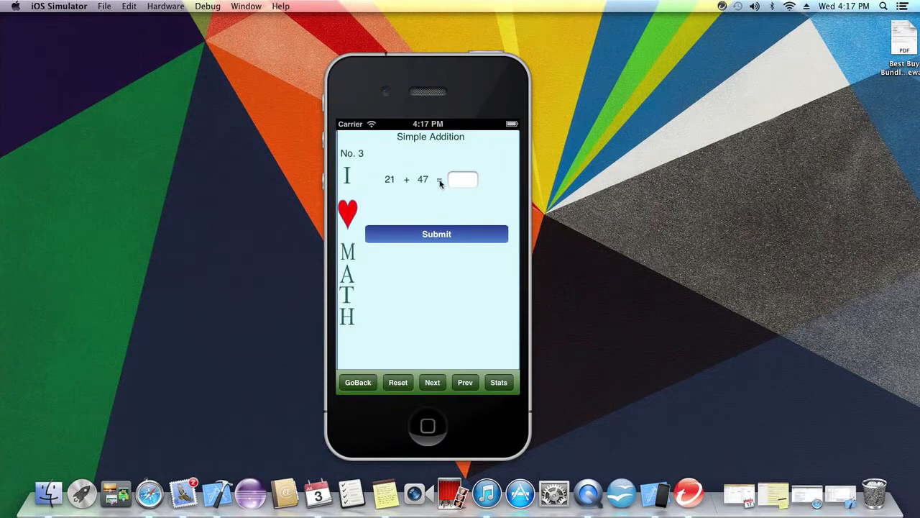
mouse_move(415, 204)
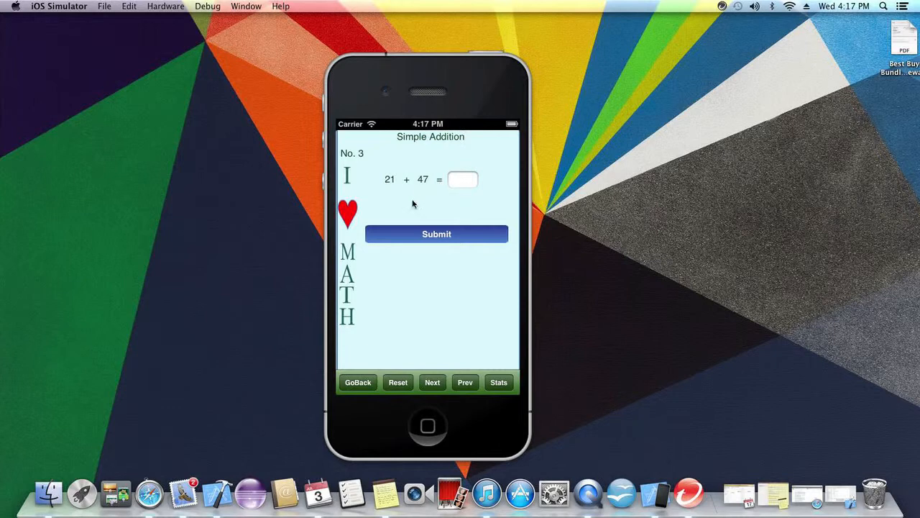
mouse_move(422, 267)
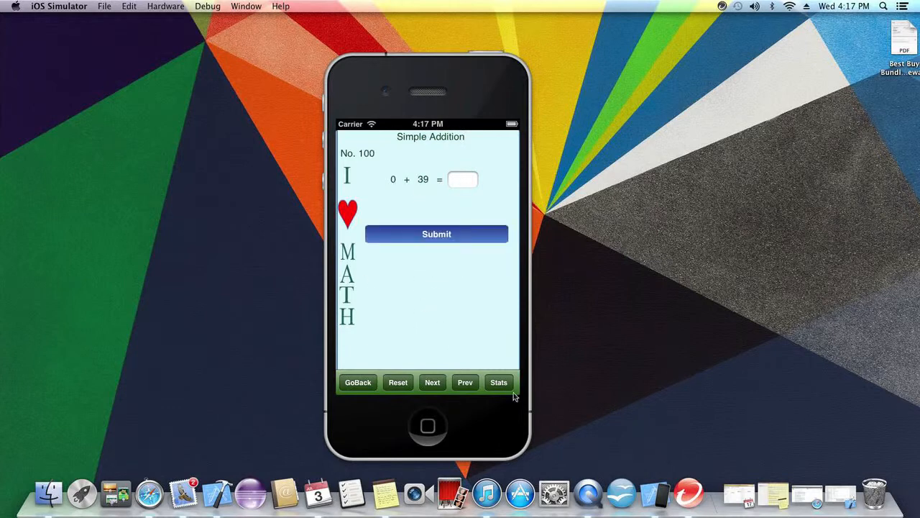
Step: Check the Simple Addition score statistics and browse to question 1, answered correctly as 56
click(499, 382)
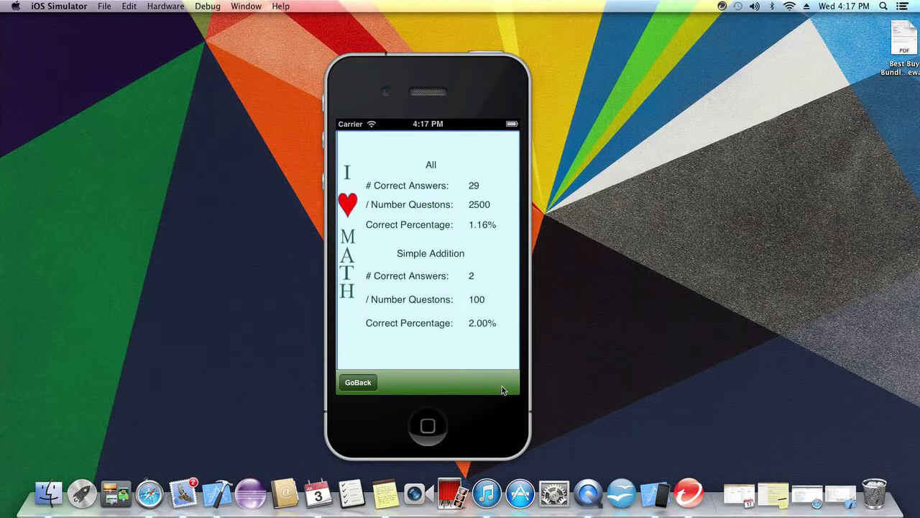
click(358, 382)
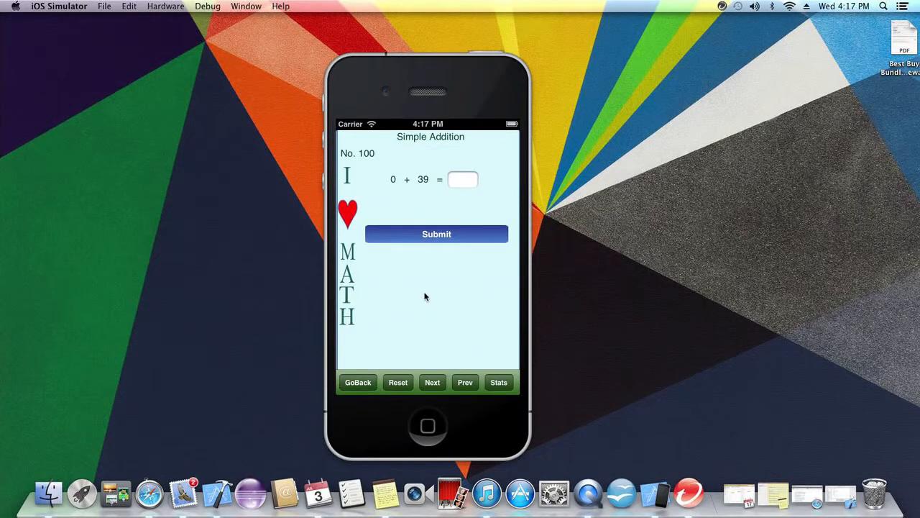
click(437, 232)
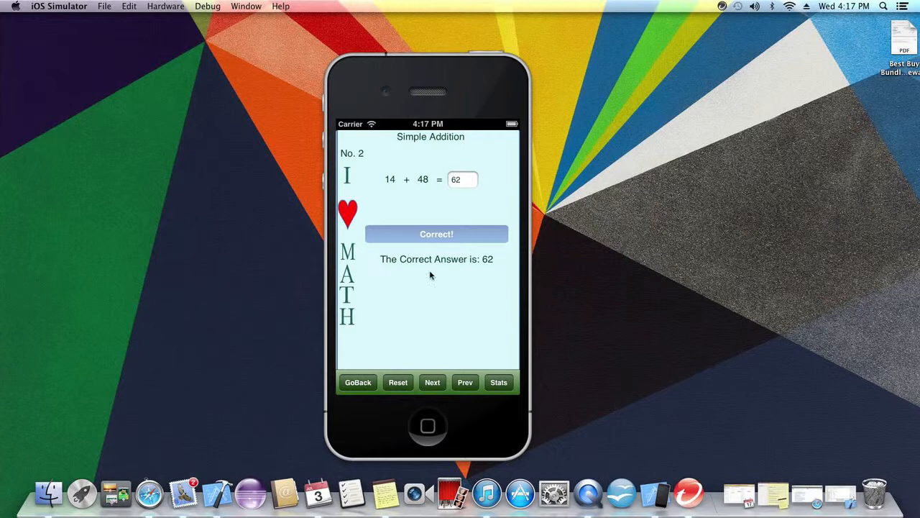
click(431, 382)
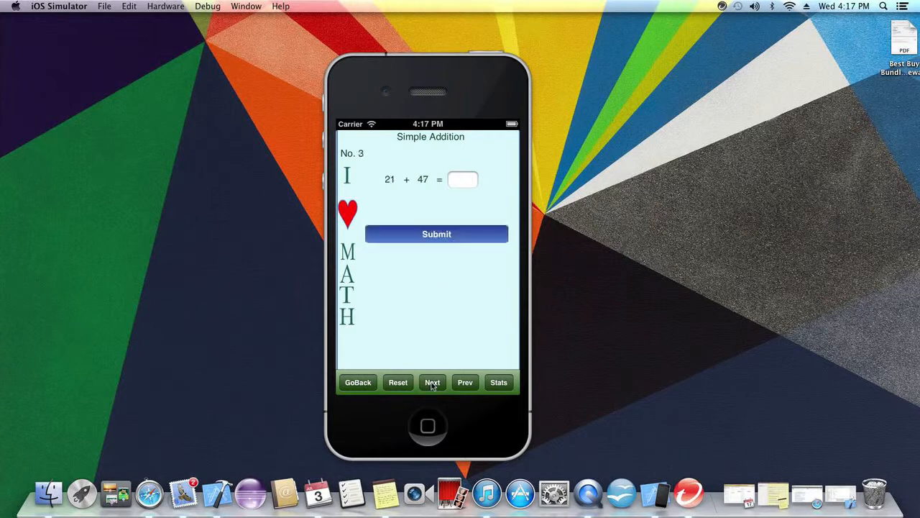
click(465, 383)
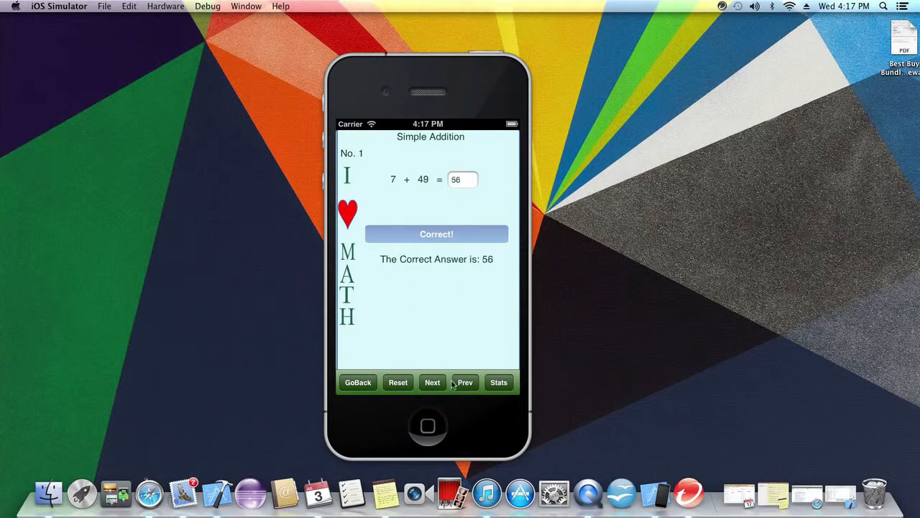
click(396, 382)
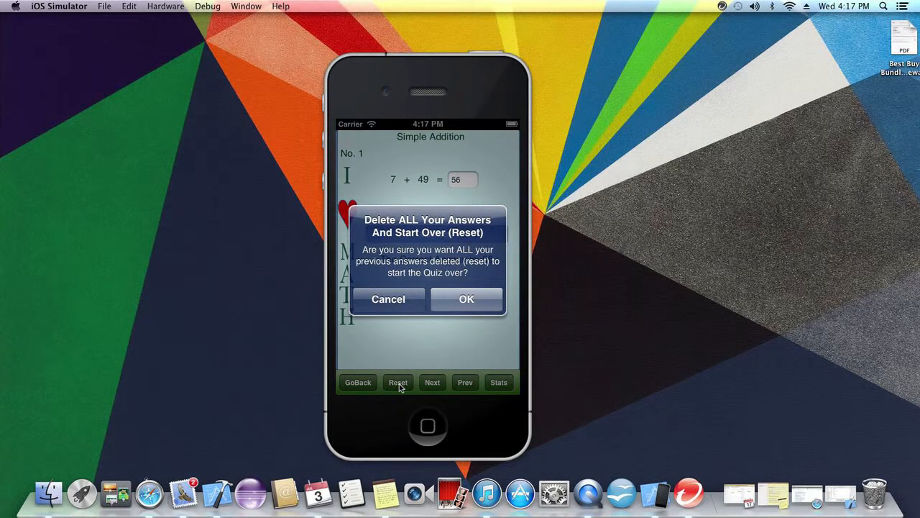
mouse_move(388, 299)
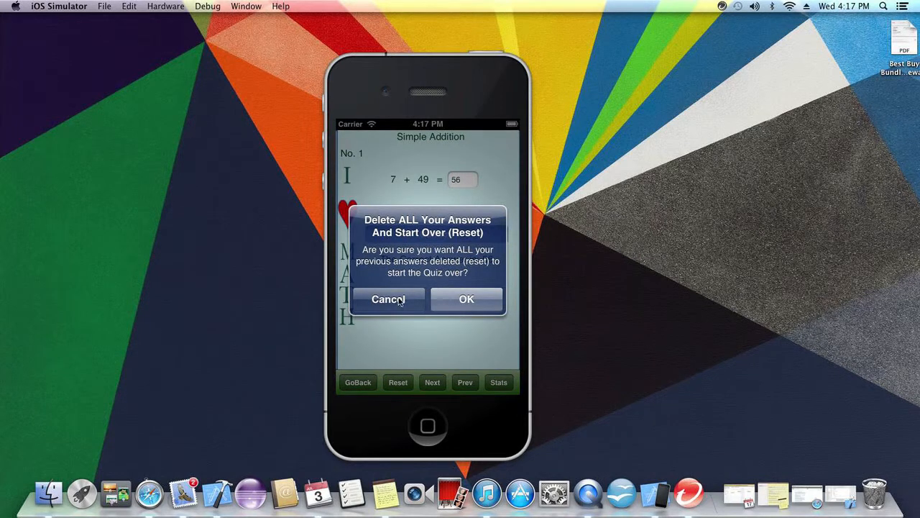
click(388, 299)
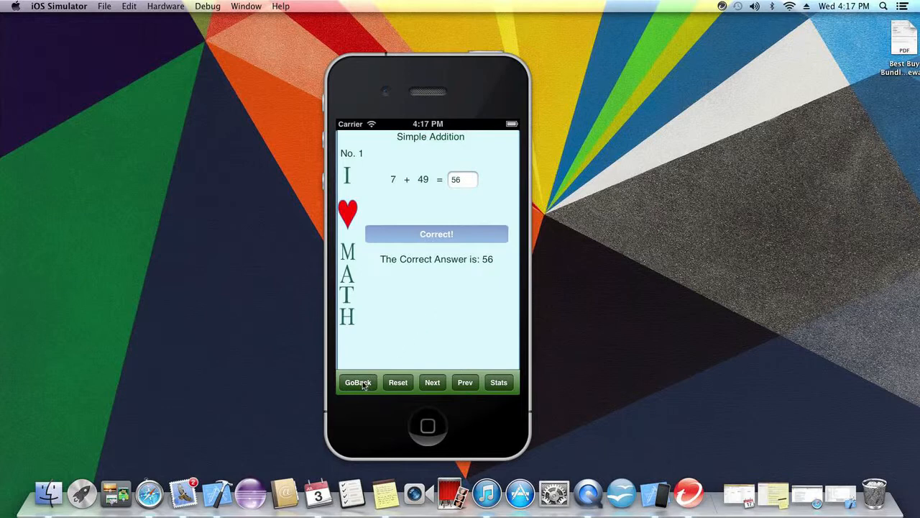
Step: View Simple Subtraction's answer of -10, then answer Multiplication question 300 (0 × 0) with 0
click(357, 383)
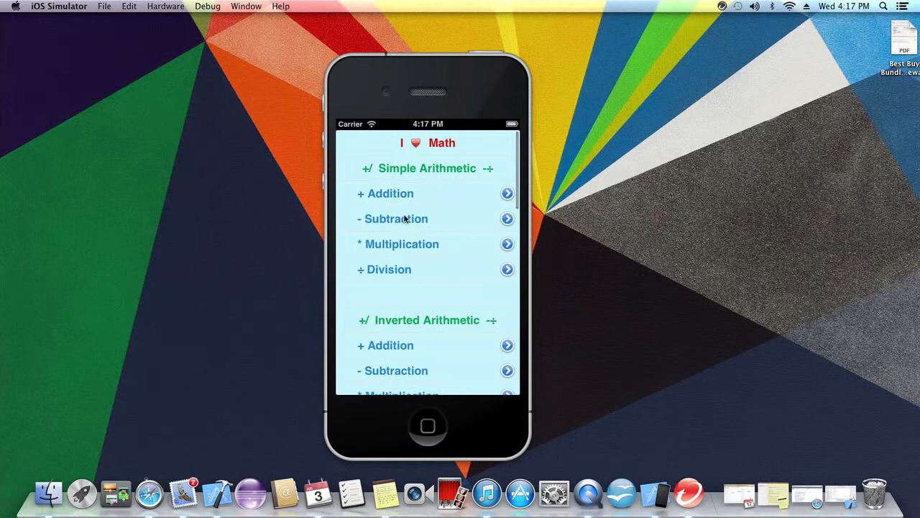
click(393, 218)
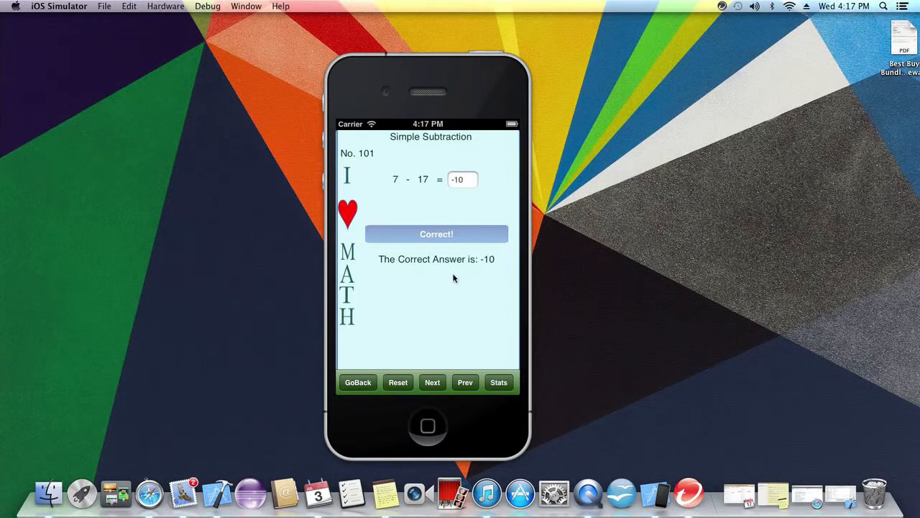
click(357, 382)
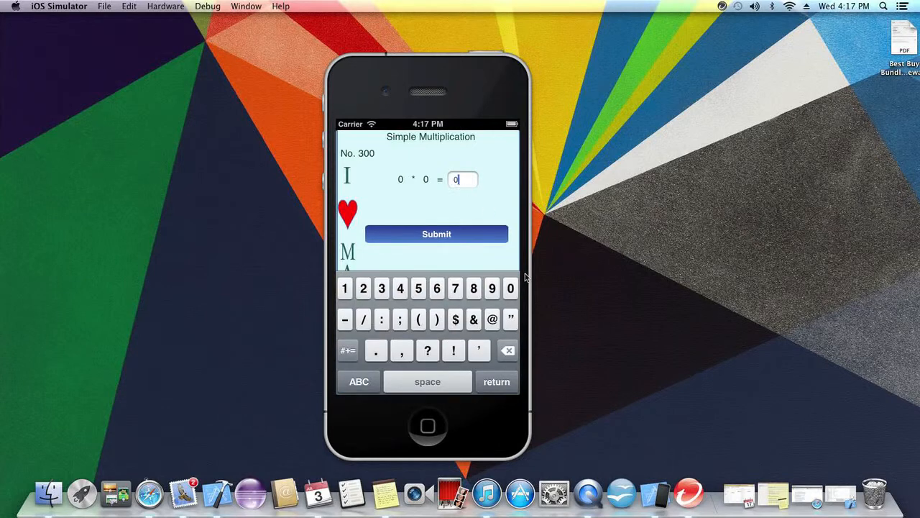
click(437, 233)
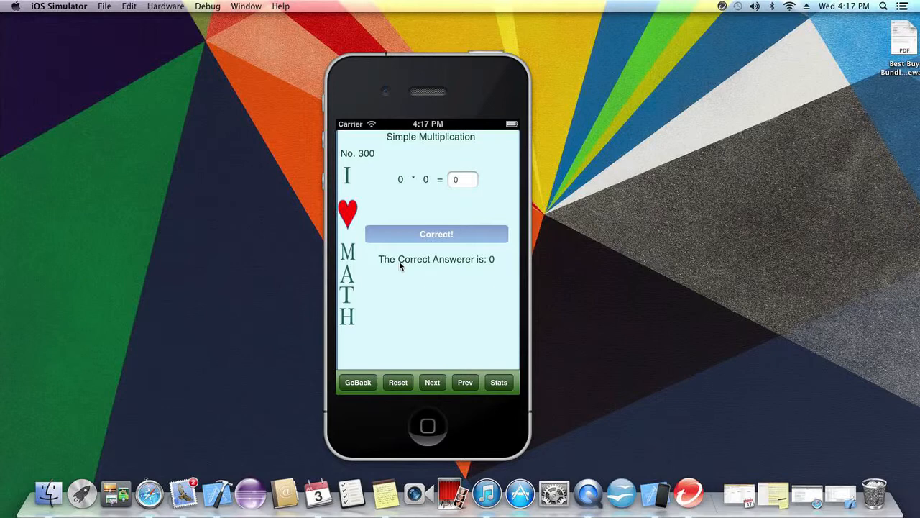
mouse_move(317, 263)
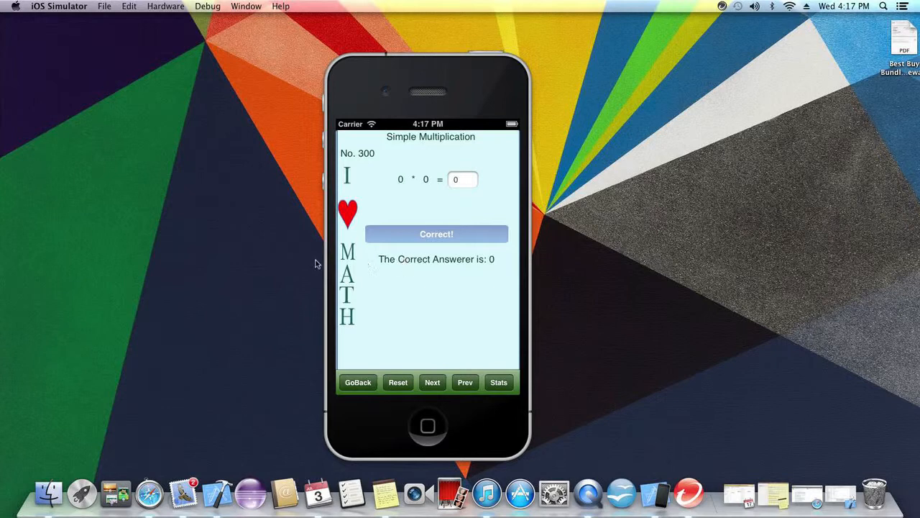
Step: Step back to Multiplication problem 298, 11 × 5, answer 55 correctly and check its statistics
click(466, 383)
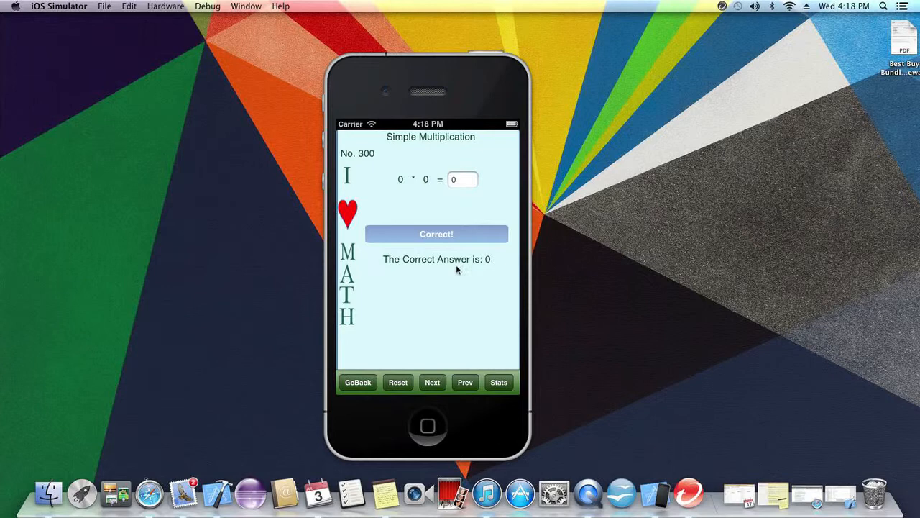
click(466, 382)
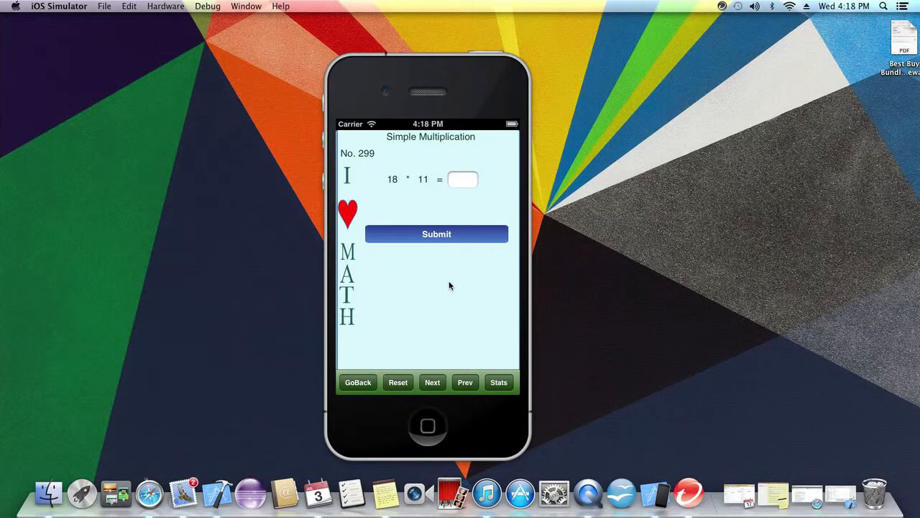
click(465, 382)
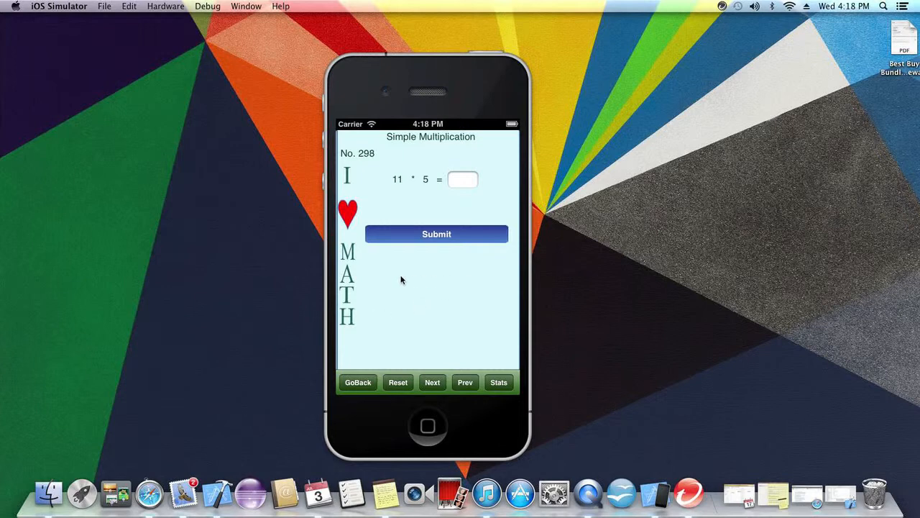
click(463, 178)
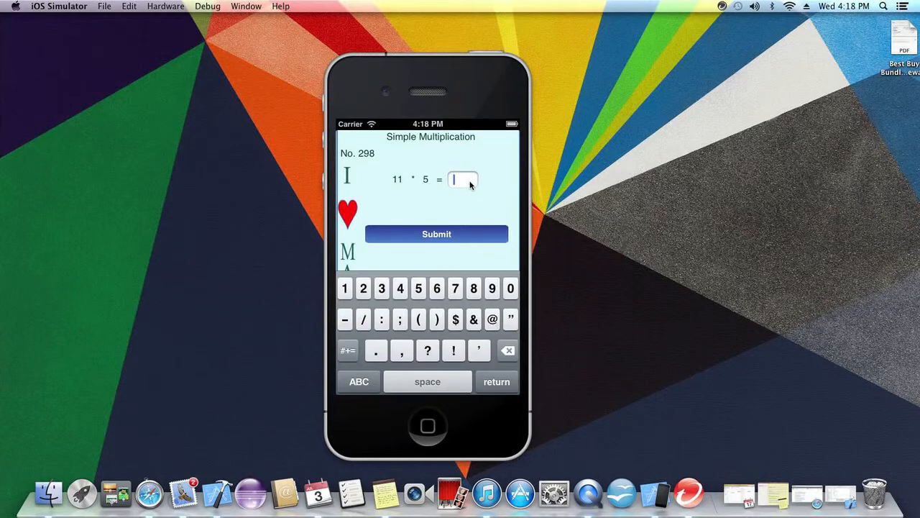
click(437, 233)
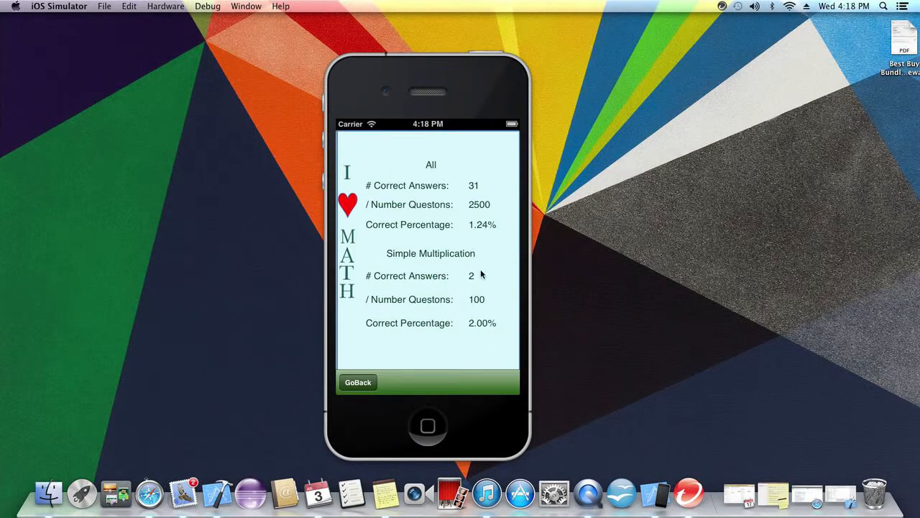
mouse_move(471, 184)
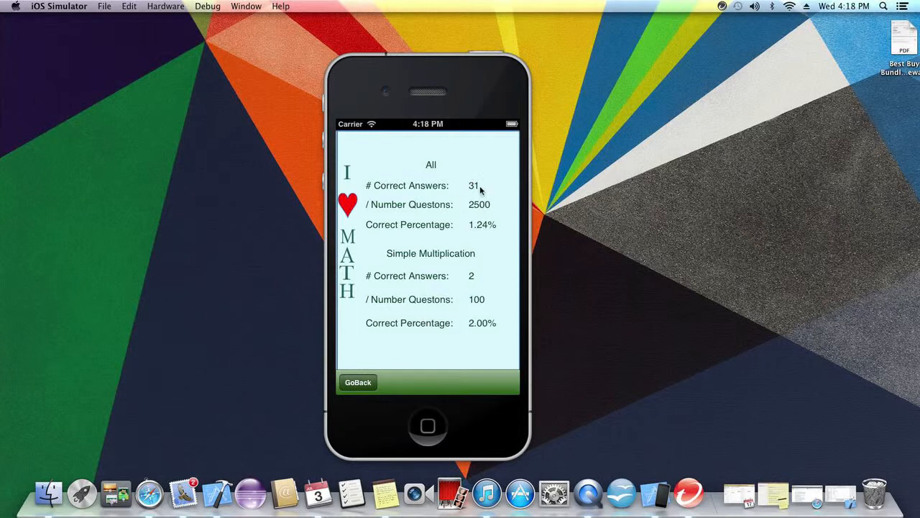
mouse_move(414, 290)
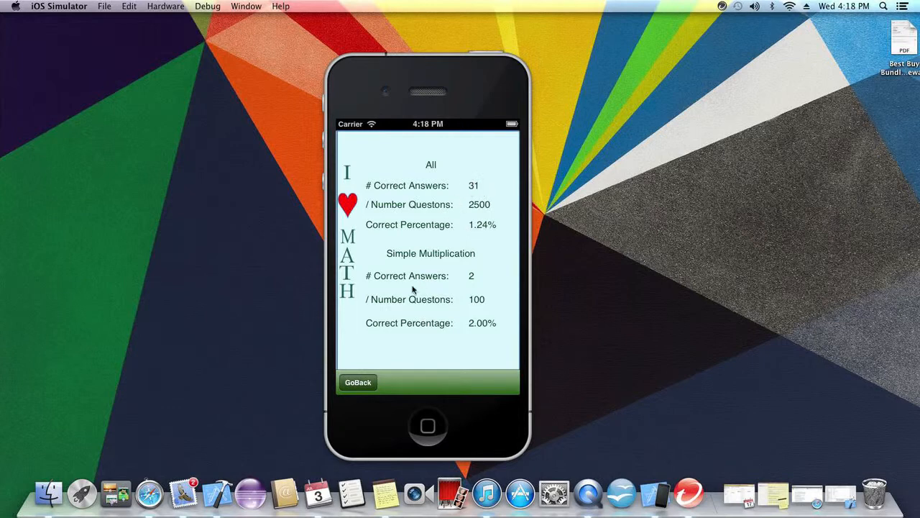
click(357, 382)
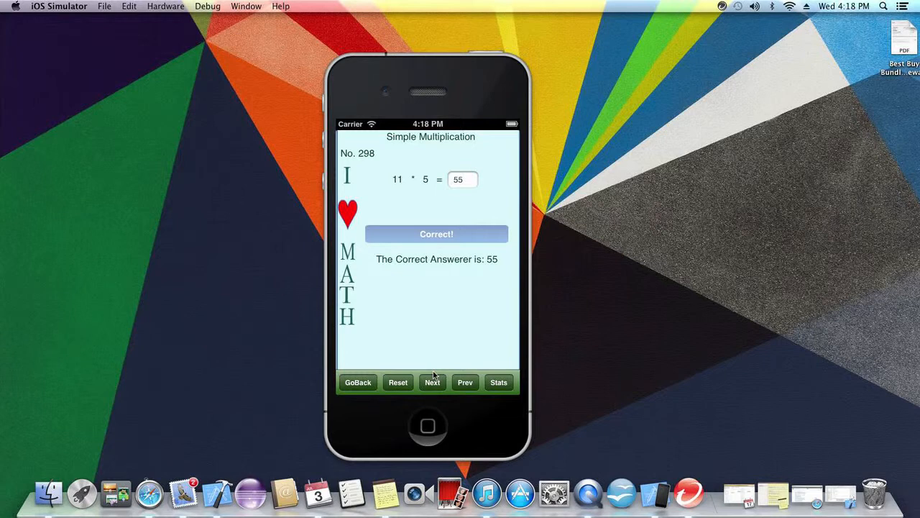
mouse_move(386, 306)
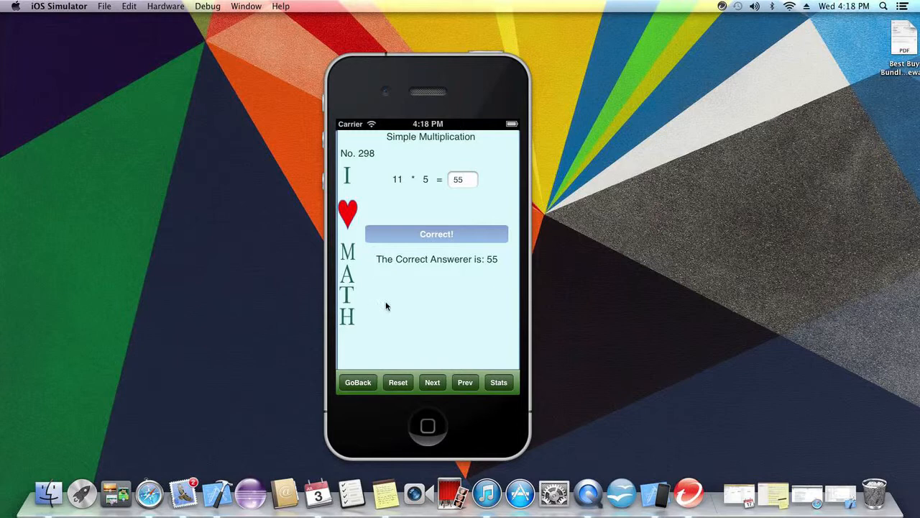
mouse_move(383, 377)
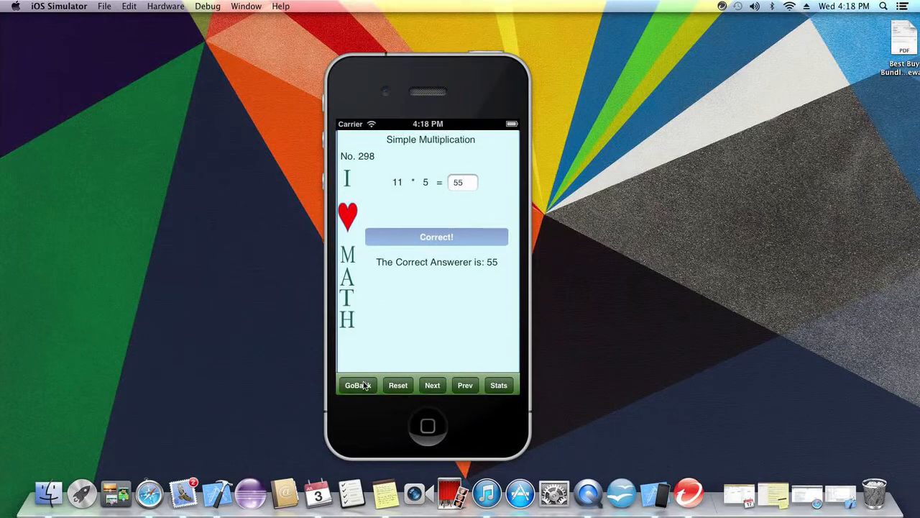
Step: Answer Inverted Addition problem 402 with 26 and Inverted Division problem 702 with 4, both correct
click(354, 385)
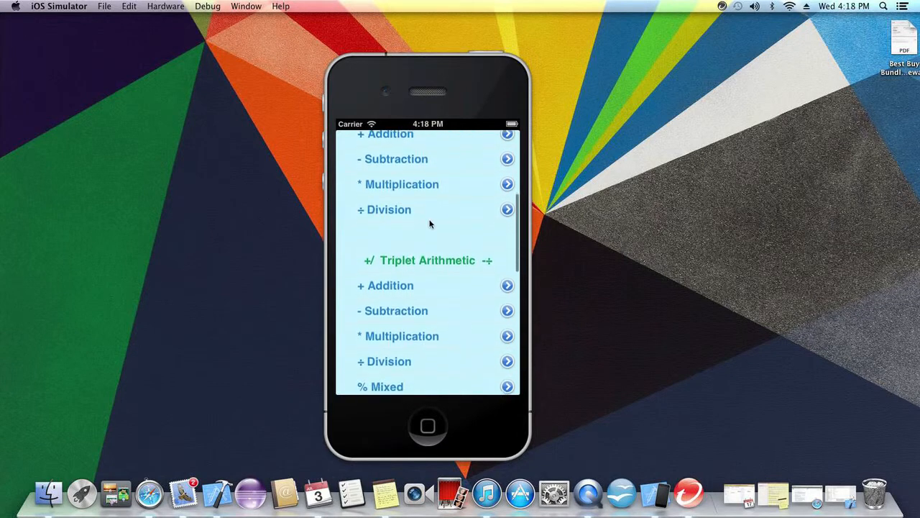
click(385, 134)
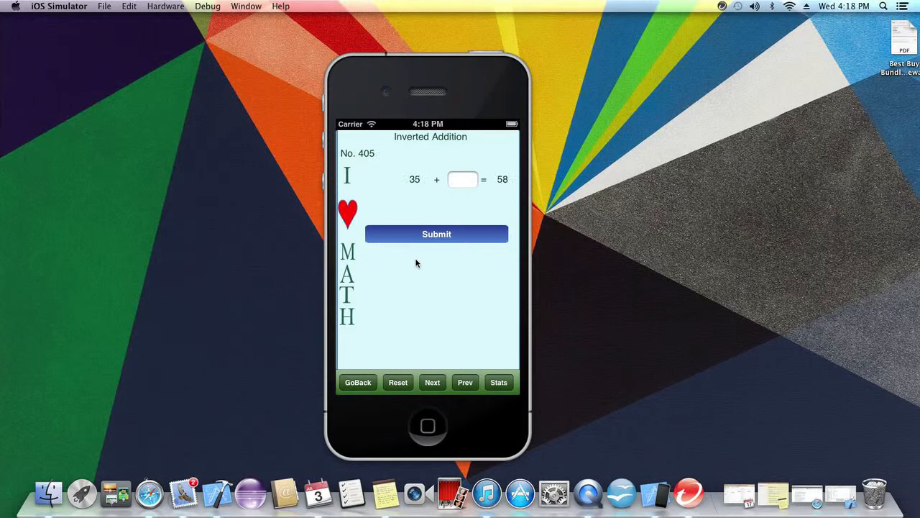
mouse_move(419, 269)
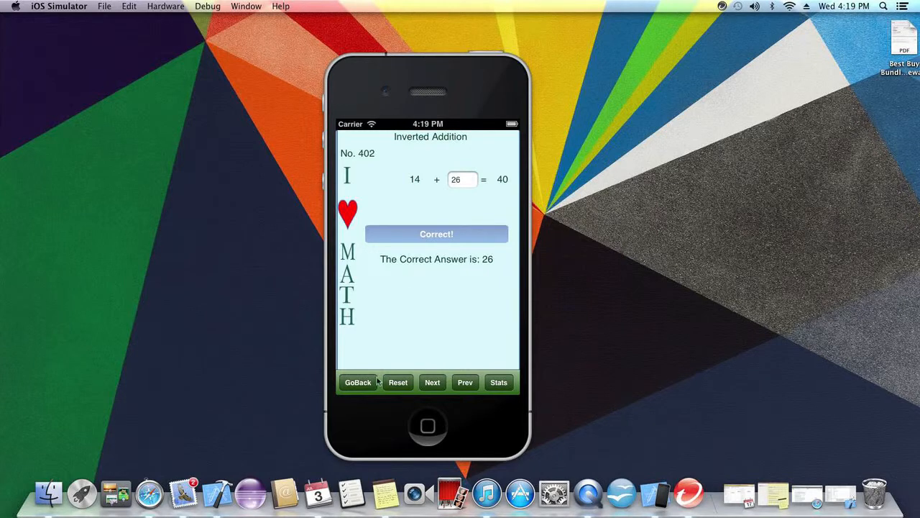
click(356, 382)
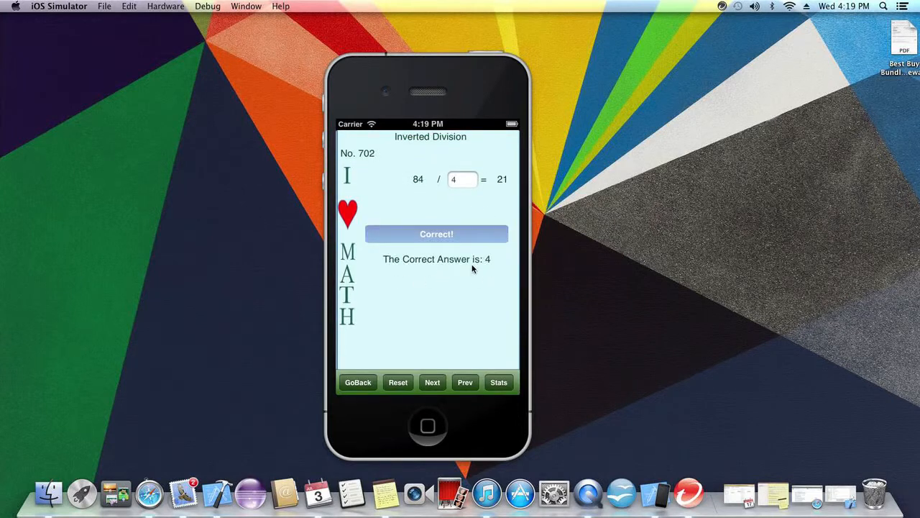
click(431, 382)
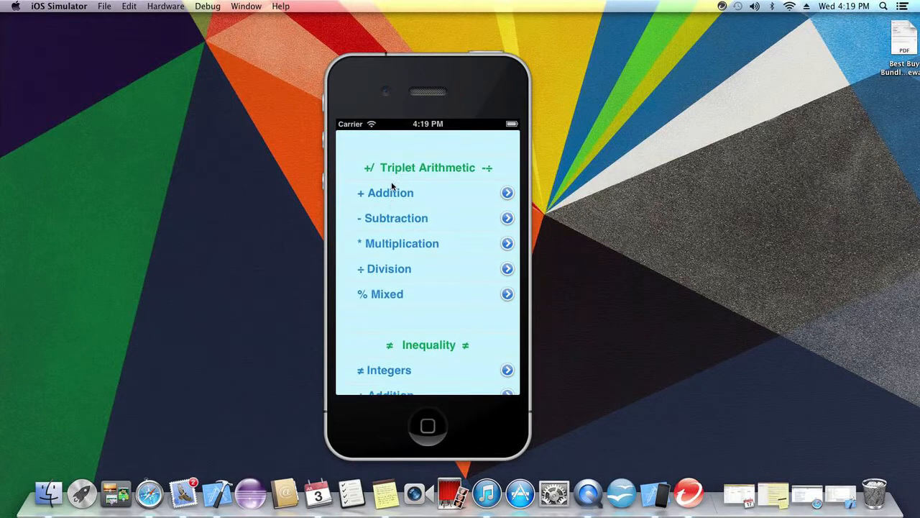
mouse_move(391, 293)
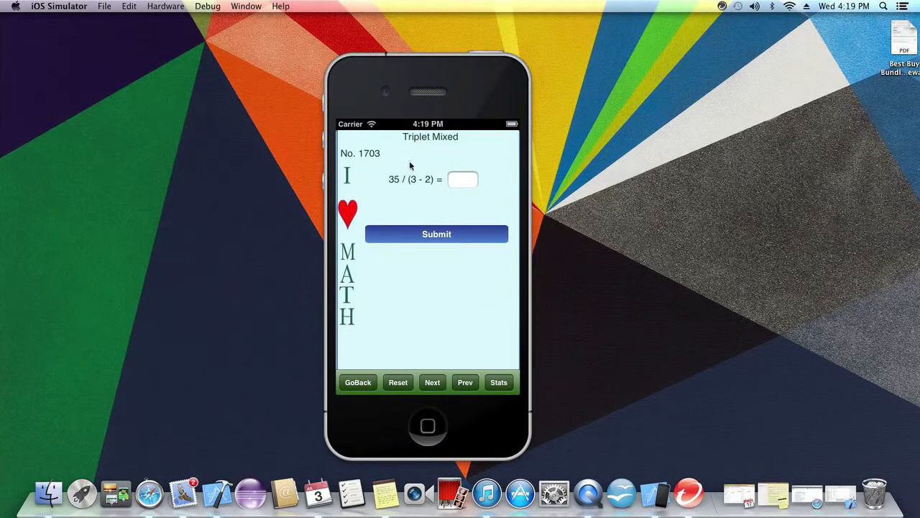
mouse_move(391, 256)
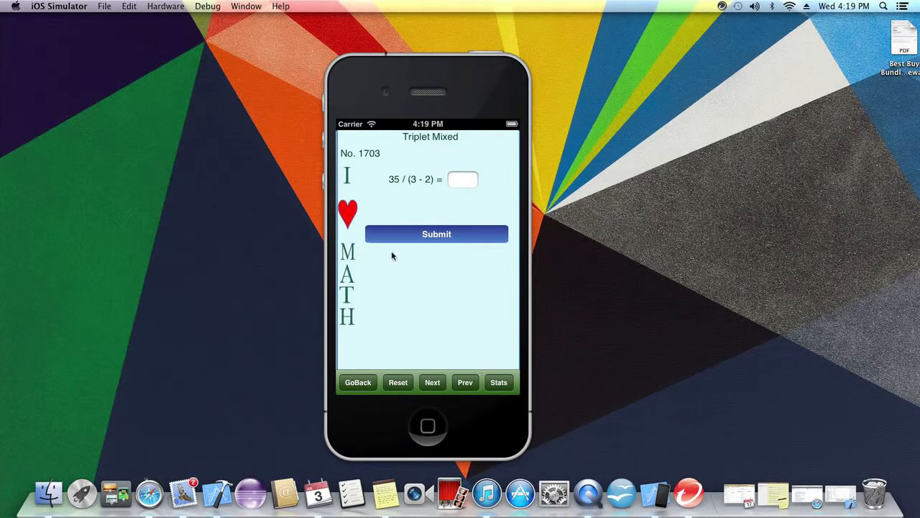
mouse_move(461, 256)
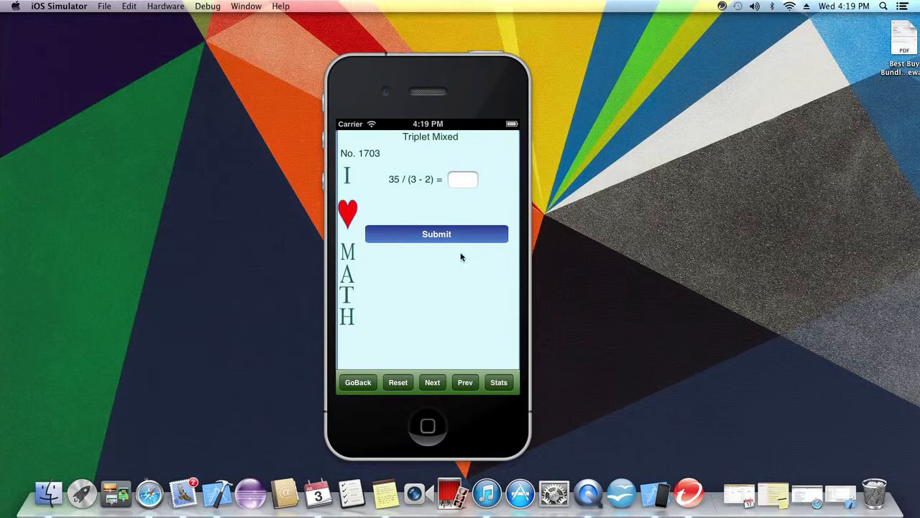
click(431, 382)
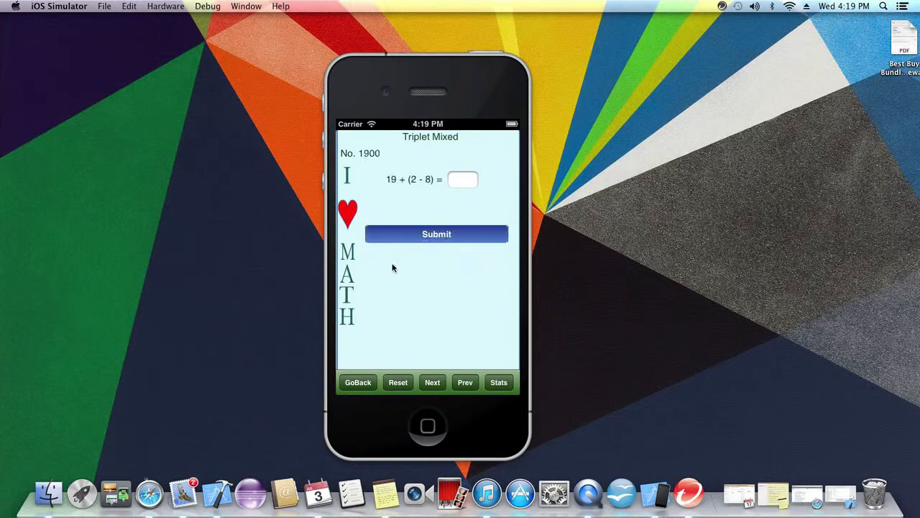
click(357, 382)
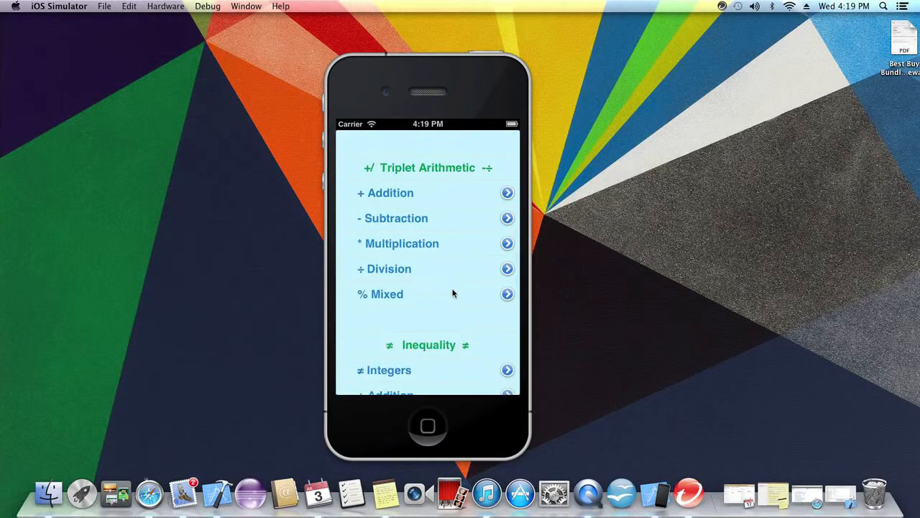
scroll(down, 3)
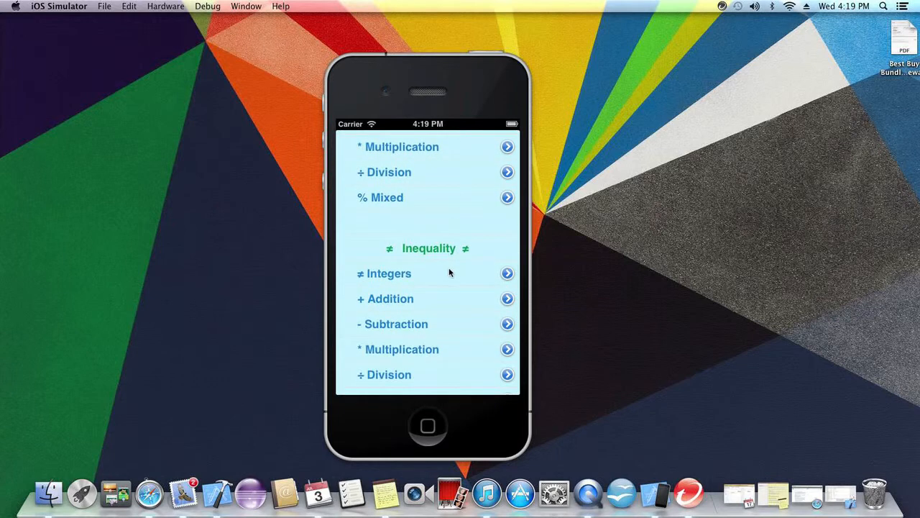
scroll(down, 3)
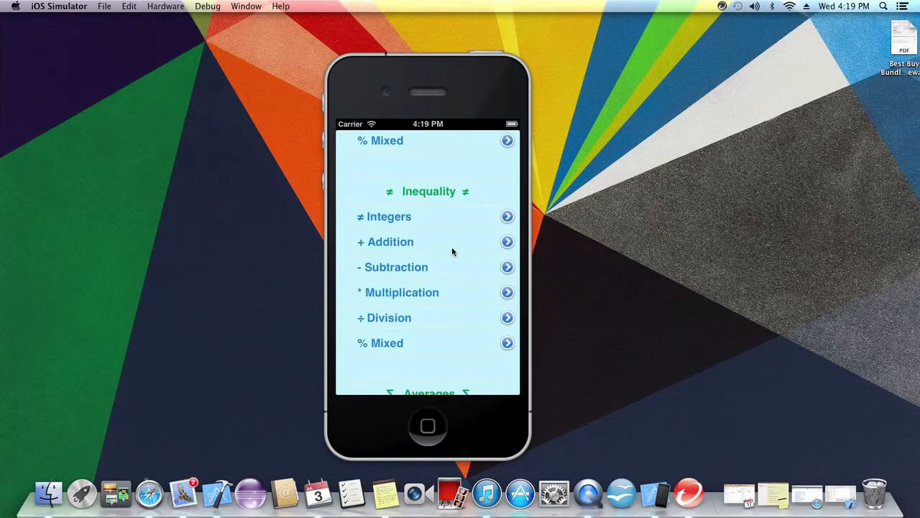
mouse_move(440, 238)
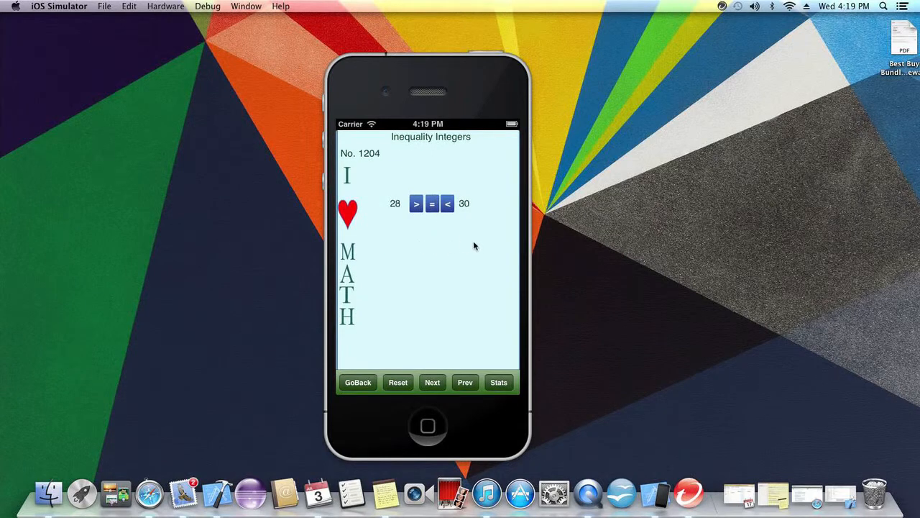
click(431, 382)
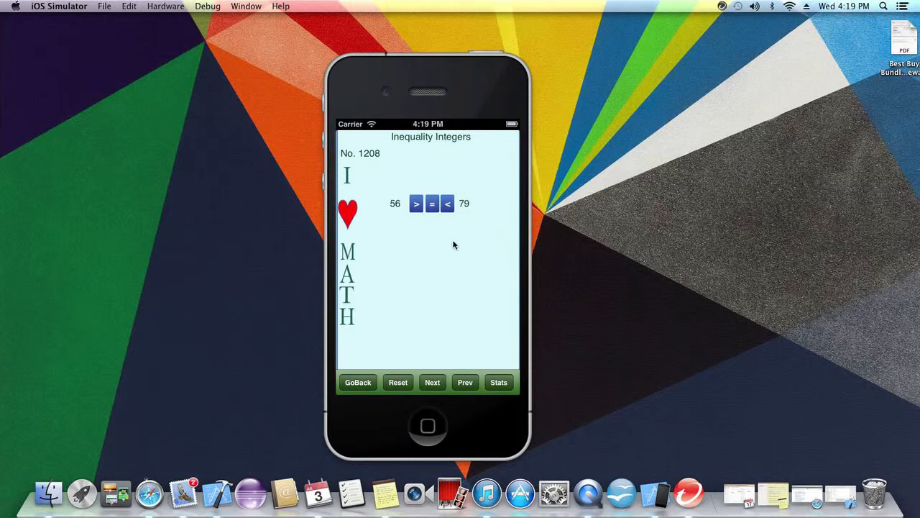
click(431, 382)
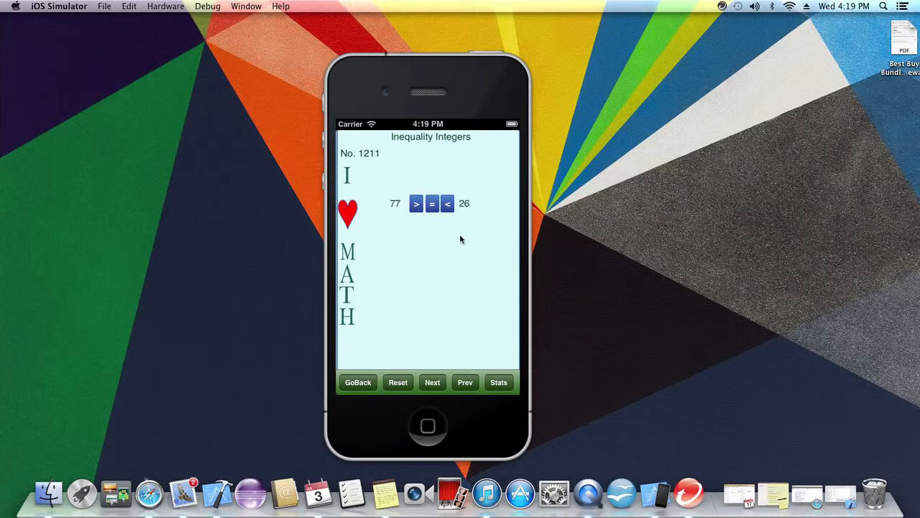
click(431, 383)
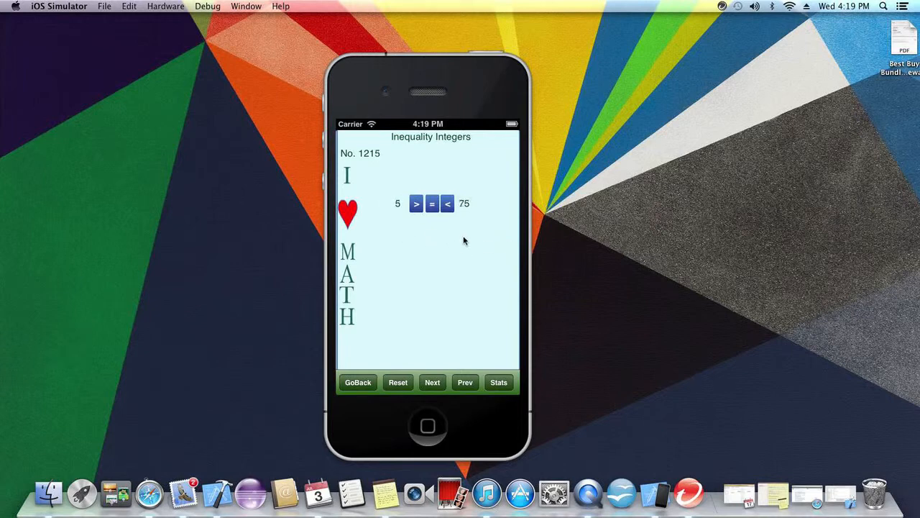
click(431, 383)
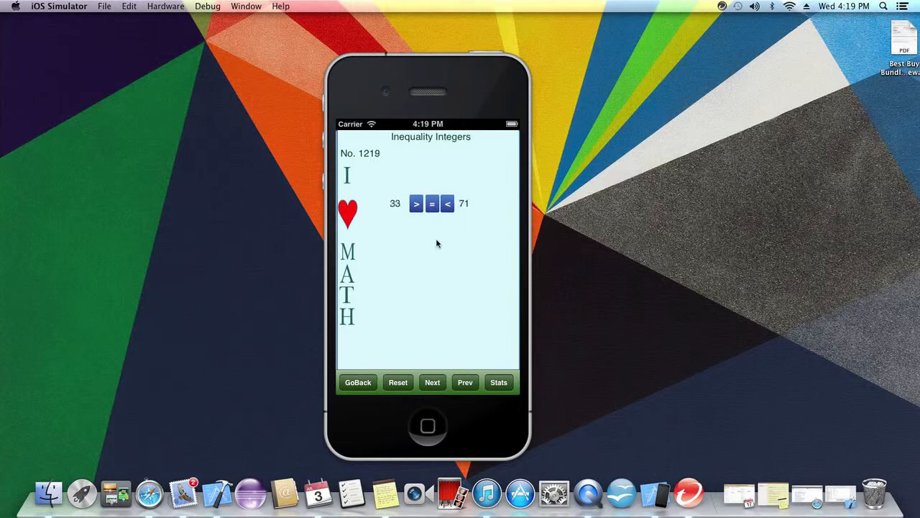
click(431, 382)
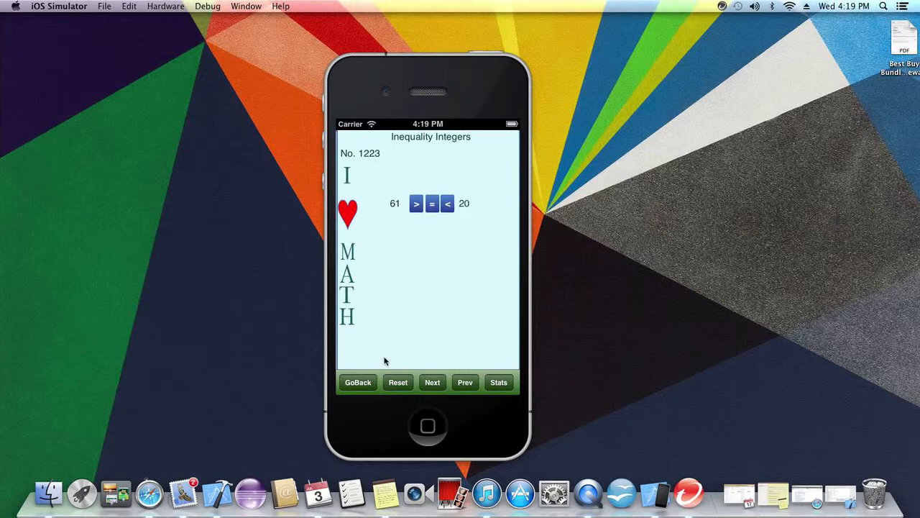
click(358, 382)
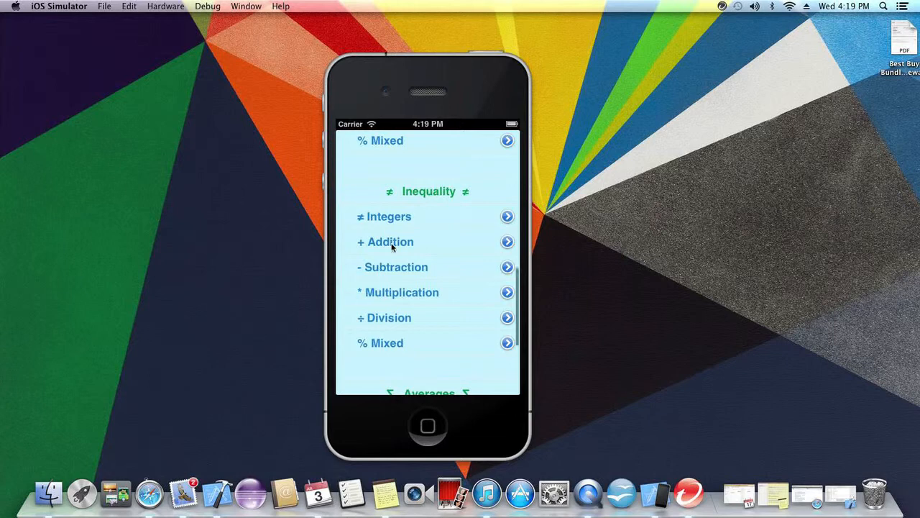
click(385, 241)
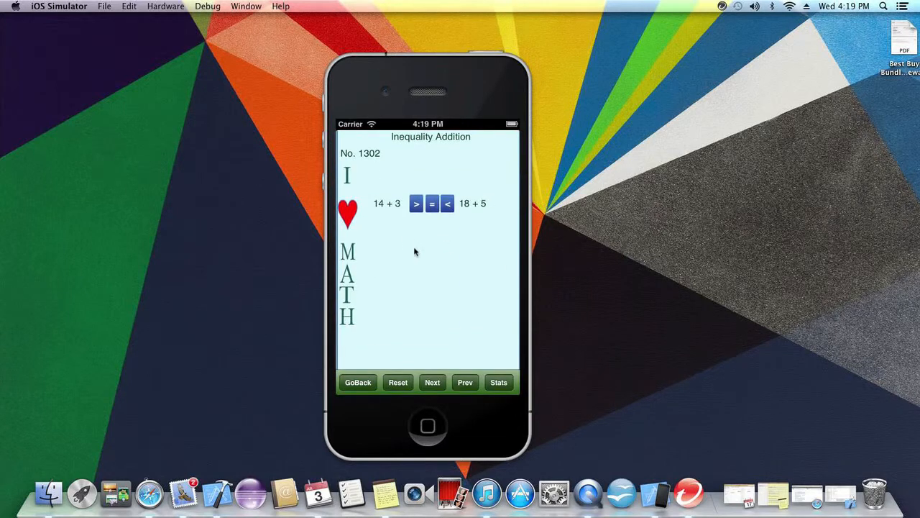
click(431, 383)
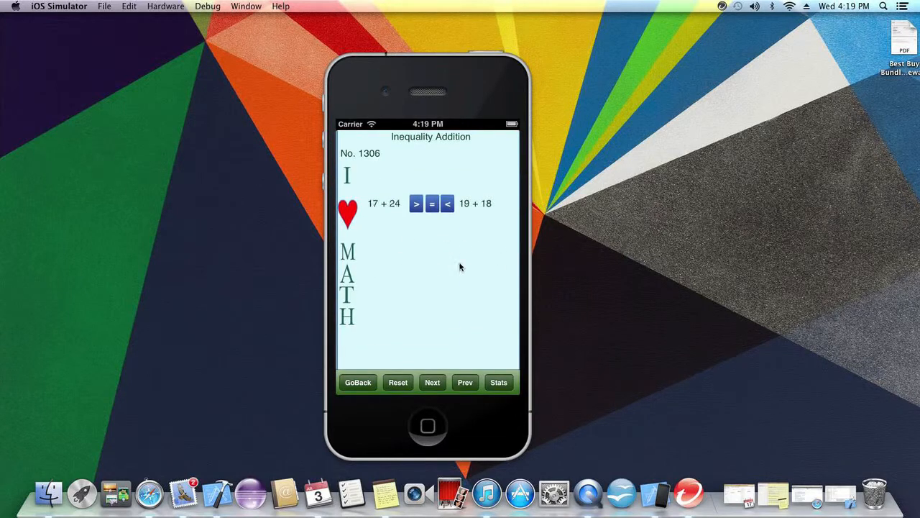
click(356, 383)
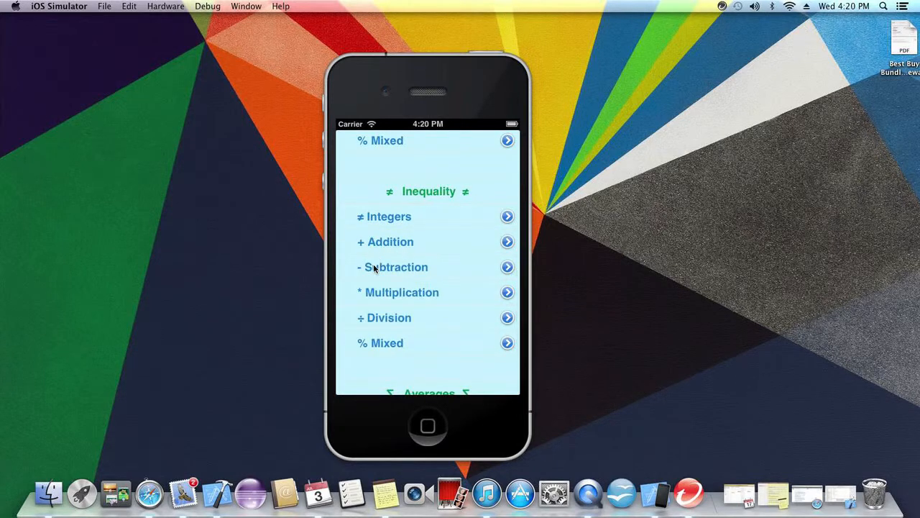
mouse_move(460, 349)
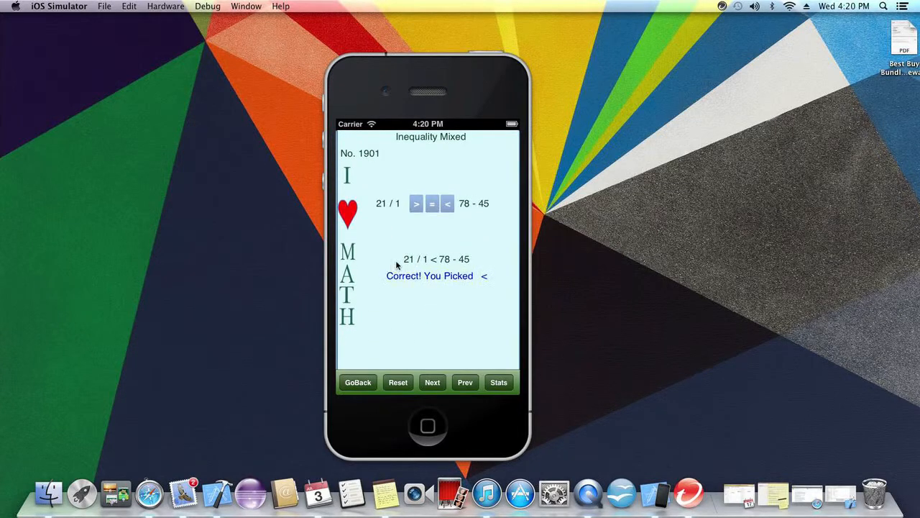
click(431, 383)
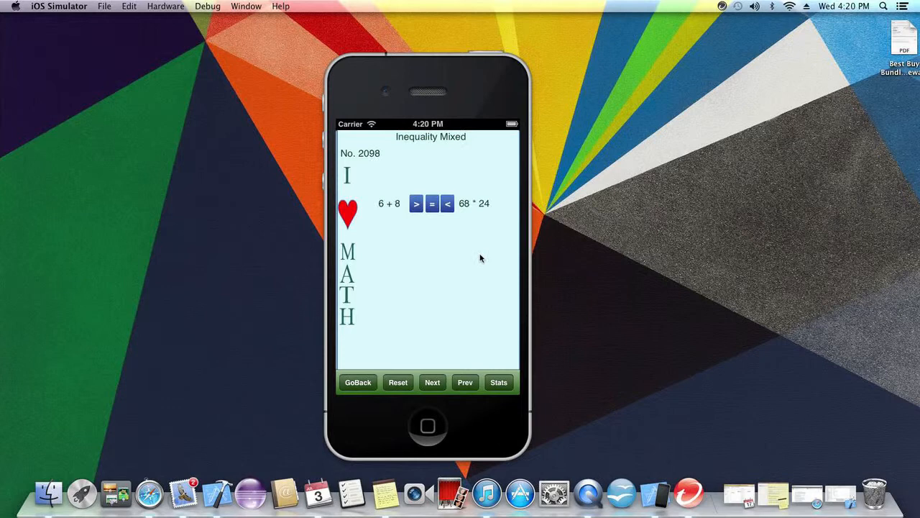
click(465, 382)
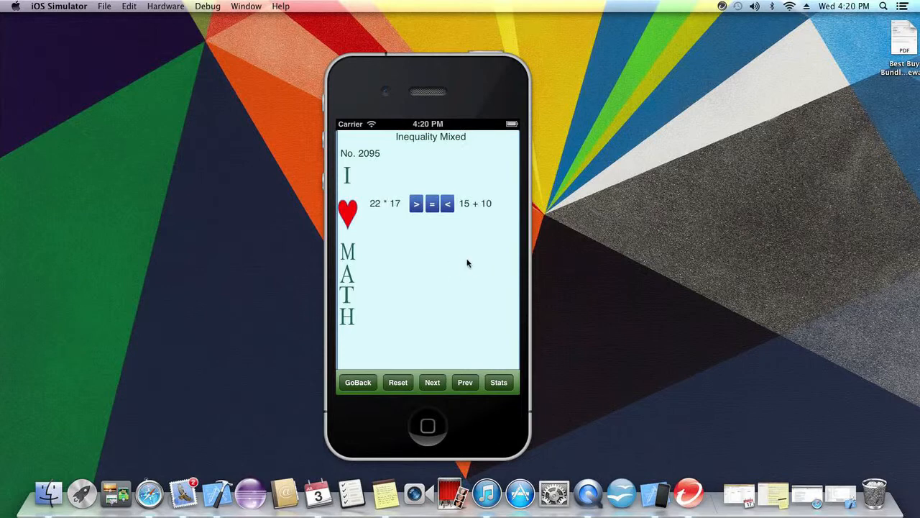
click(464, 383)
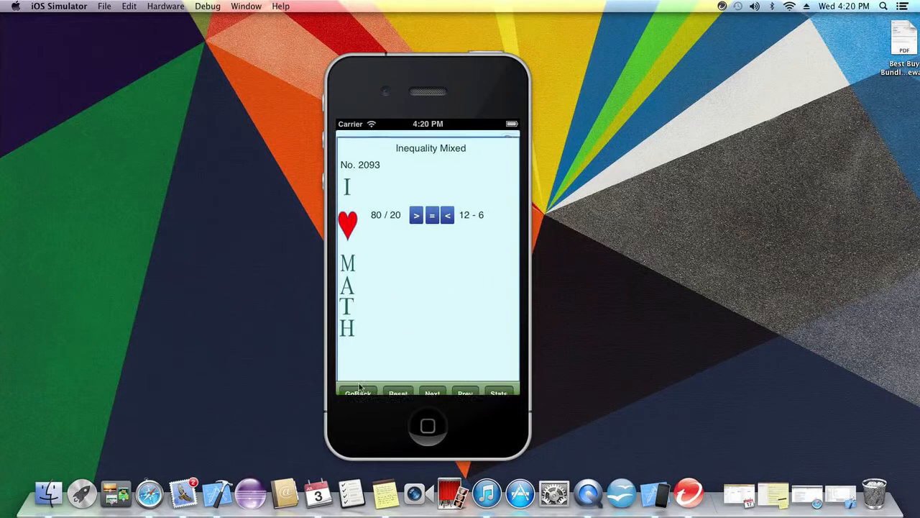
click(357, 394)
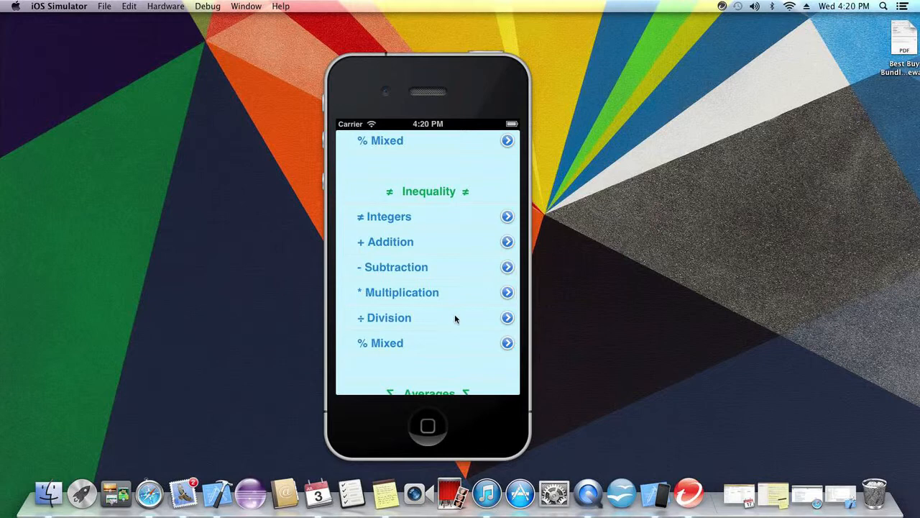
mouse_move(437, 344)
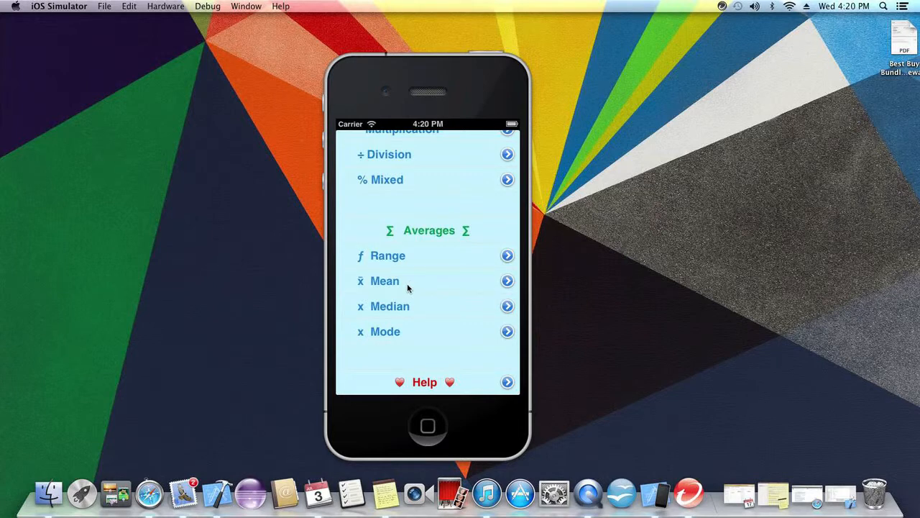
Step: Open the Averages Range quiz and cycle through several range problems
click(388, 256)
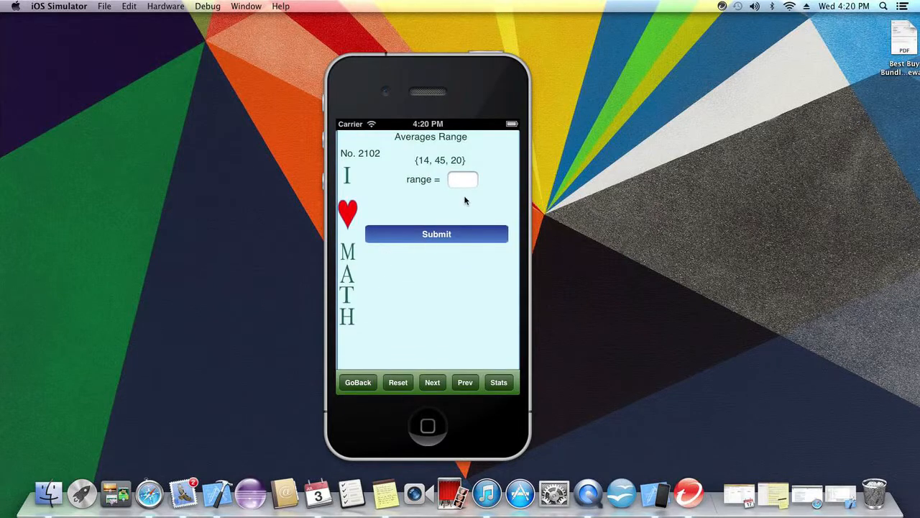
click(431, 382)
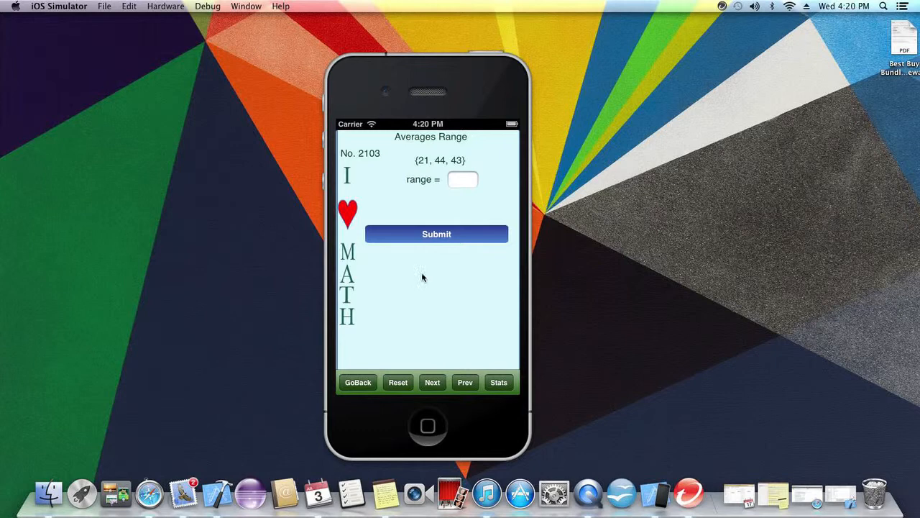
mouse_move(437, 276)
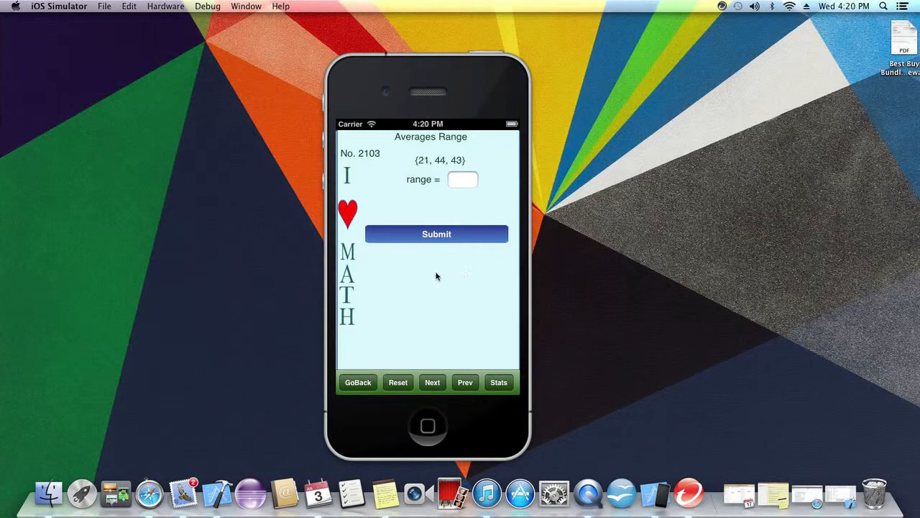
click(431, 382)
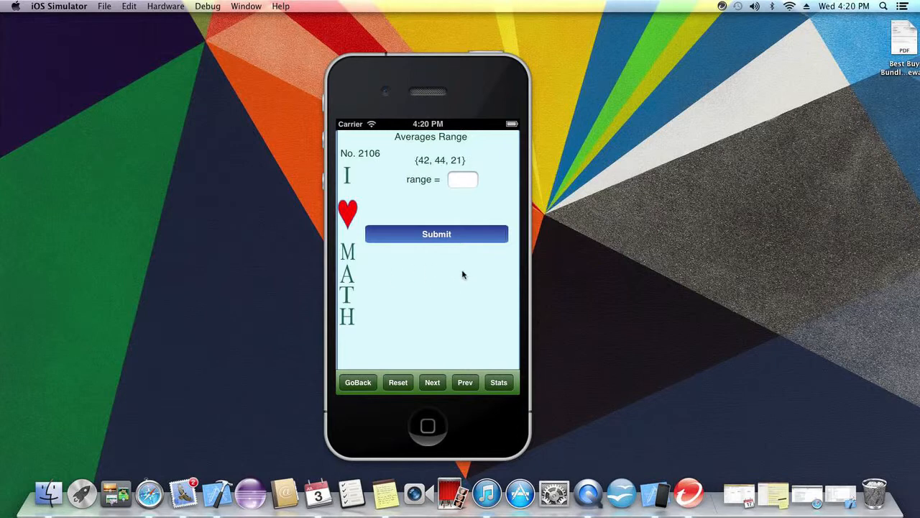
mouse_move(389, 285)
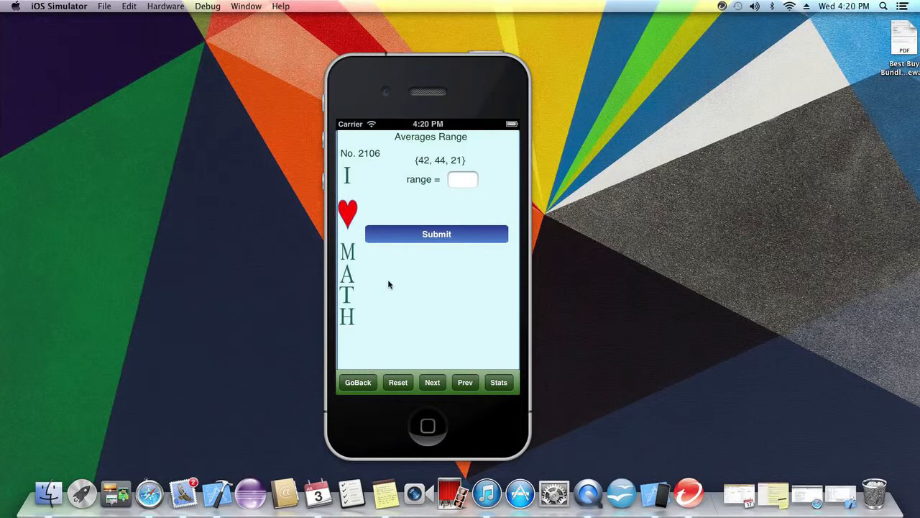
click(465, 382)
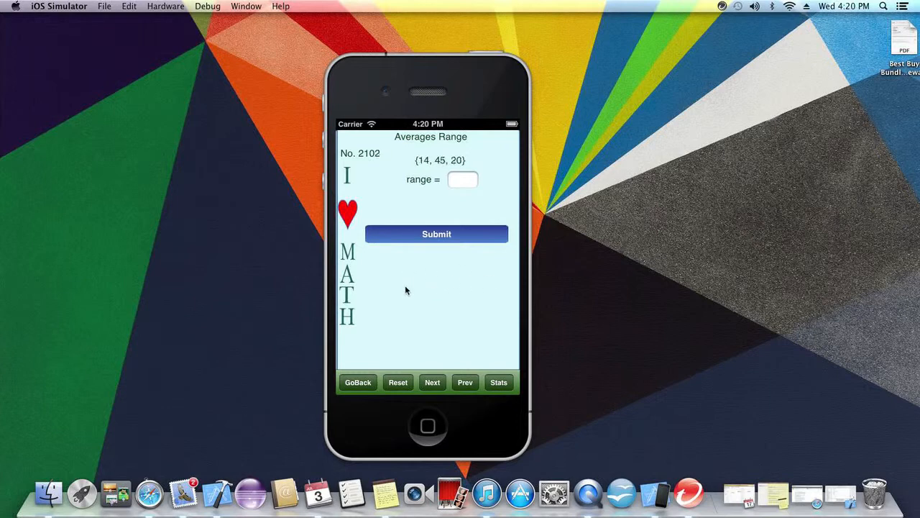
Step: View Mean problem 2201, then return to Range problem 2102 with numbers 14, 45, 20
click(358, 382)
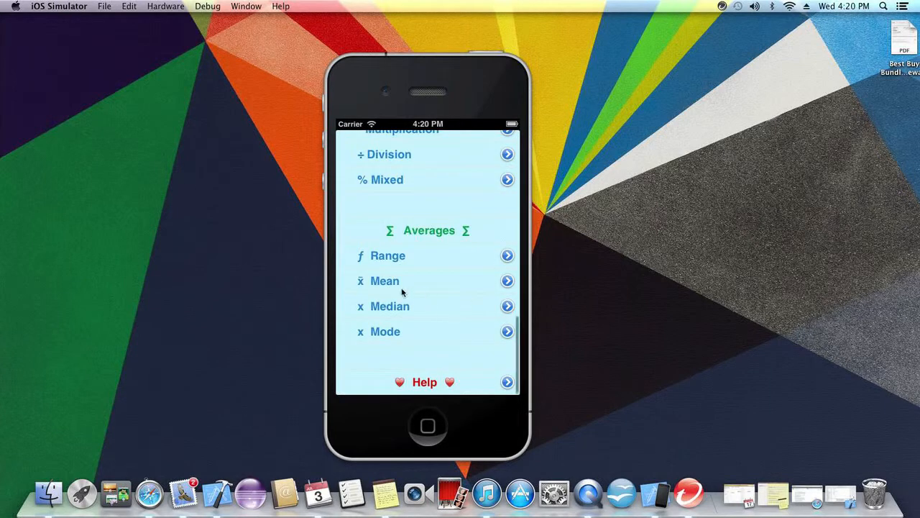
click(385, 280)
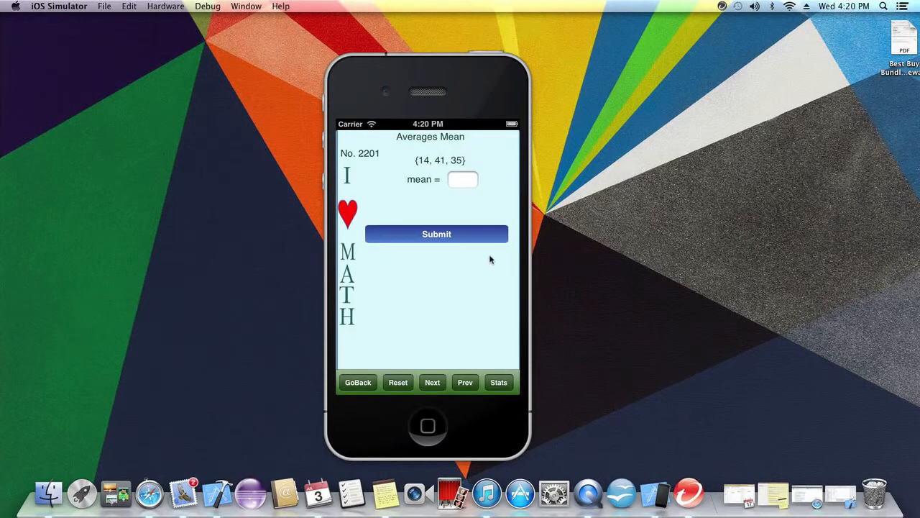
click(358, 383)
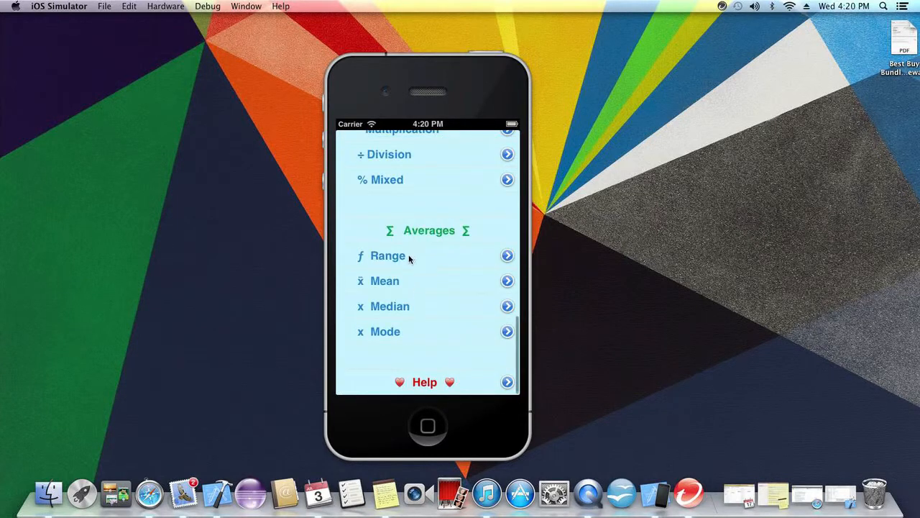
click(388, 255)
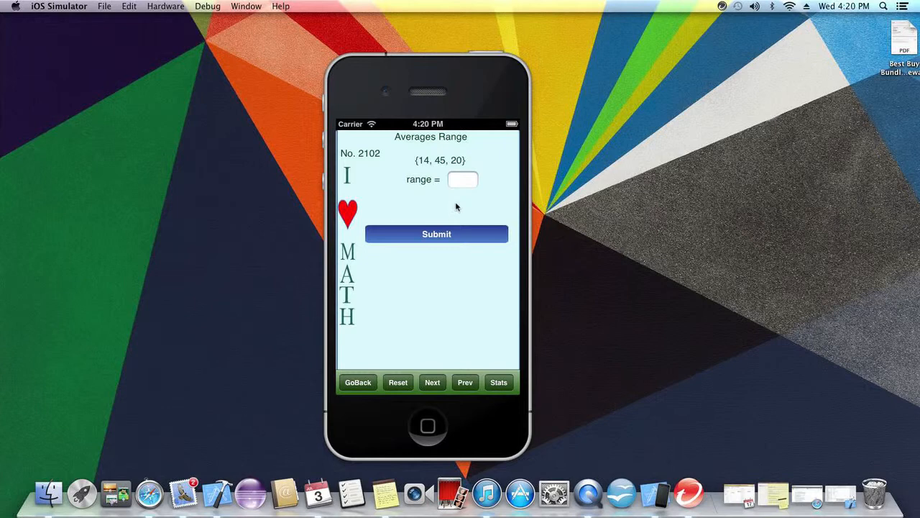
mouse_move(440, 170)
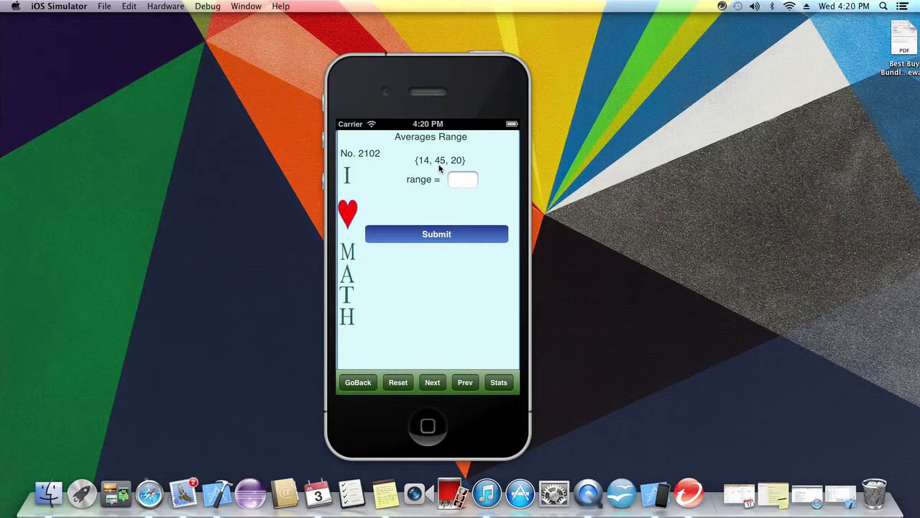
mouse_move(420, 194)
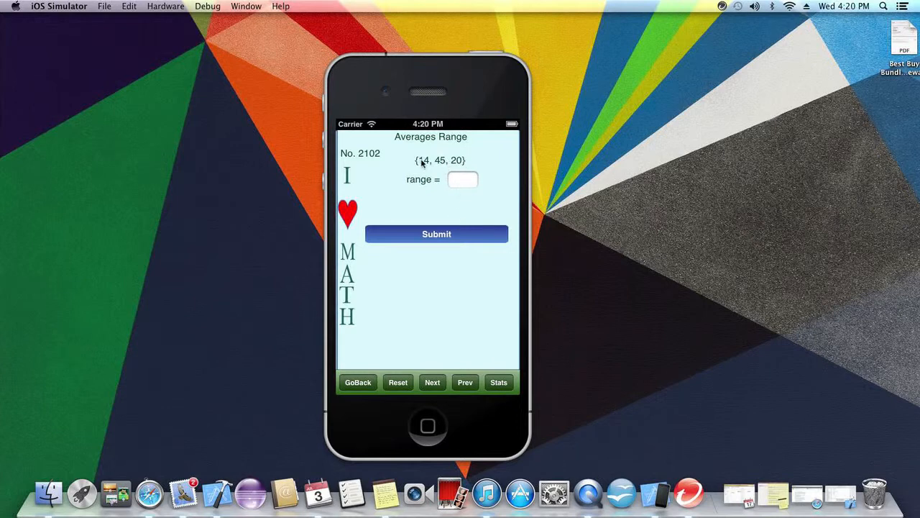
mouse_move(429, 184)
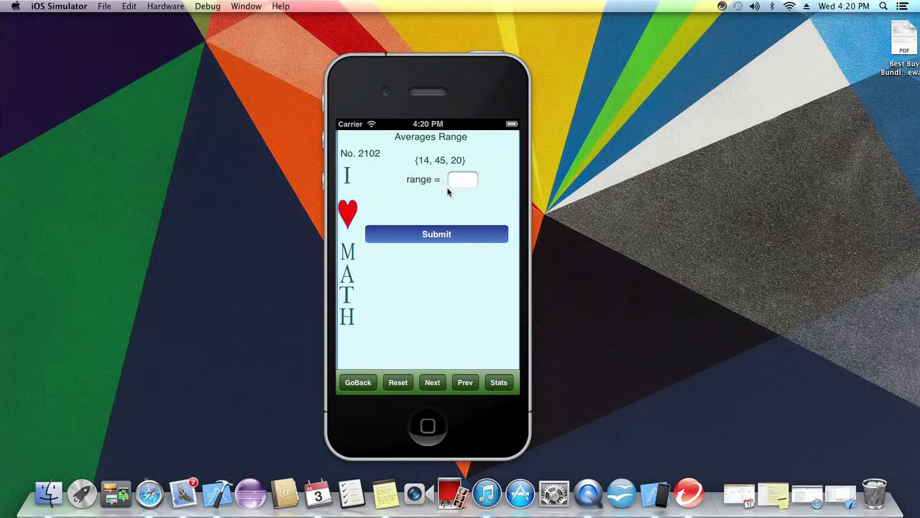
Step: Answer Range problem 2102 with 31 and Mean problem 2202 with 24, both correct, then return to the list
click(463, 178)
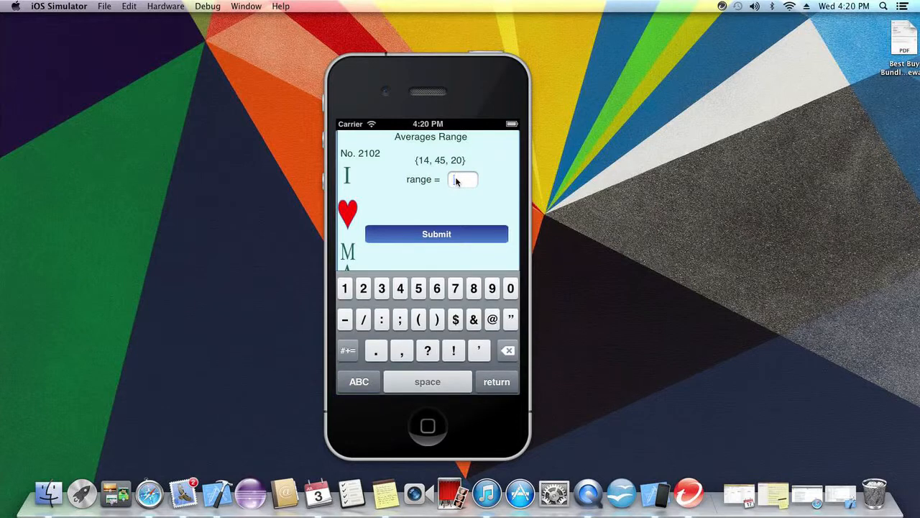
click(437, 233)
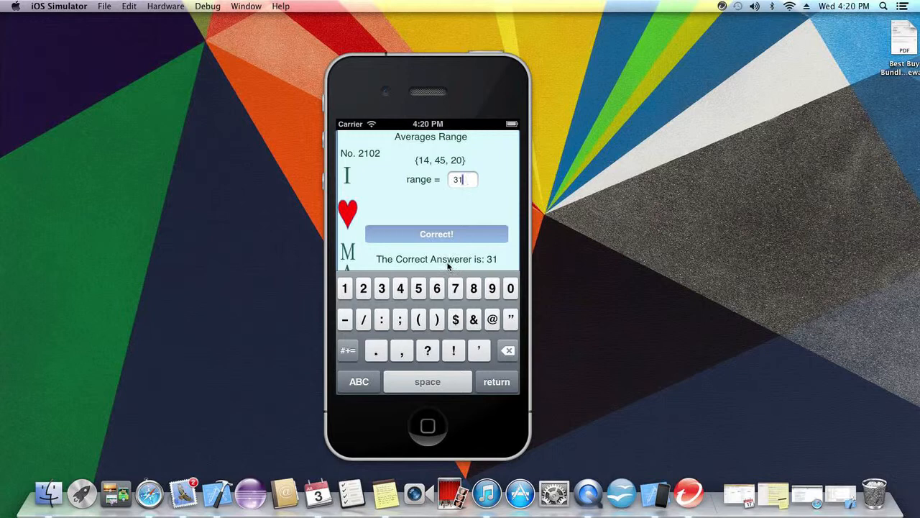
click(431, 383)
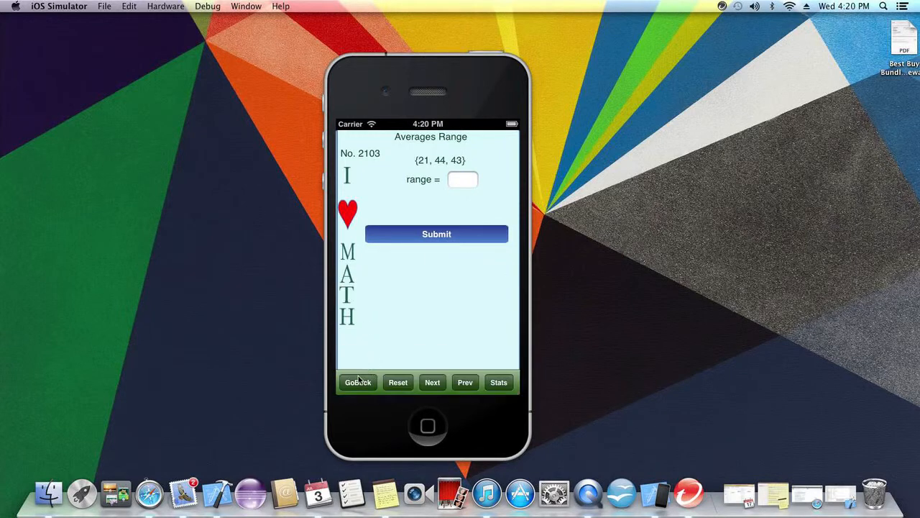
click(431, 382)
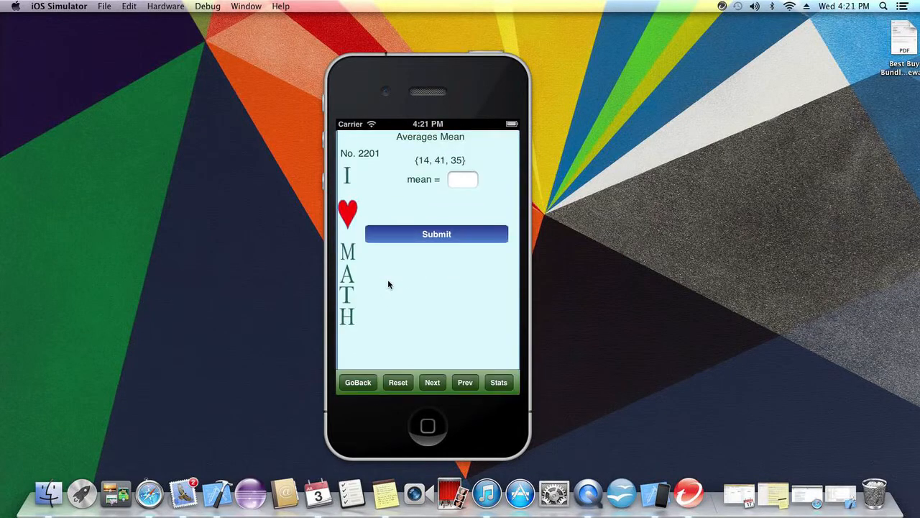
mouse_move(397, 271)
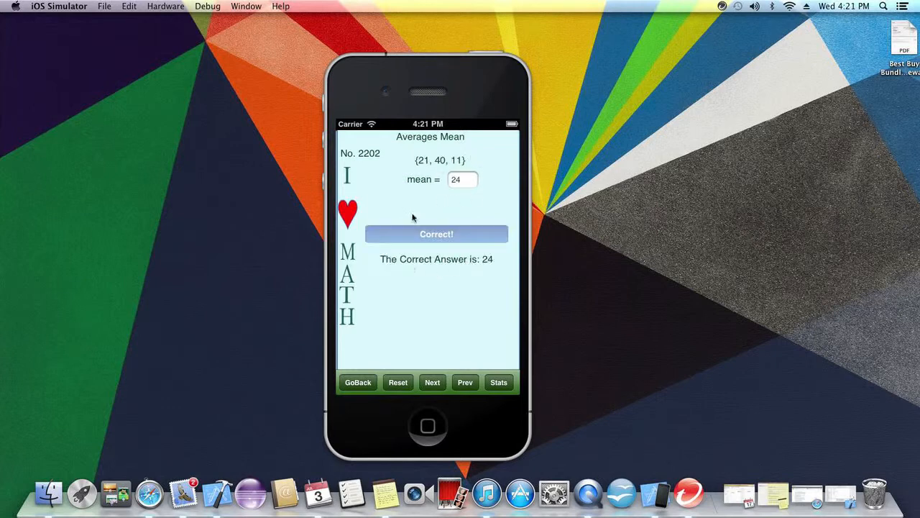
mouse_move(453, 155)
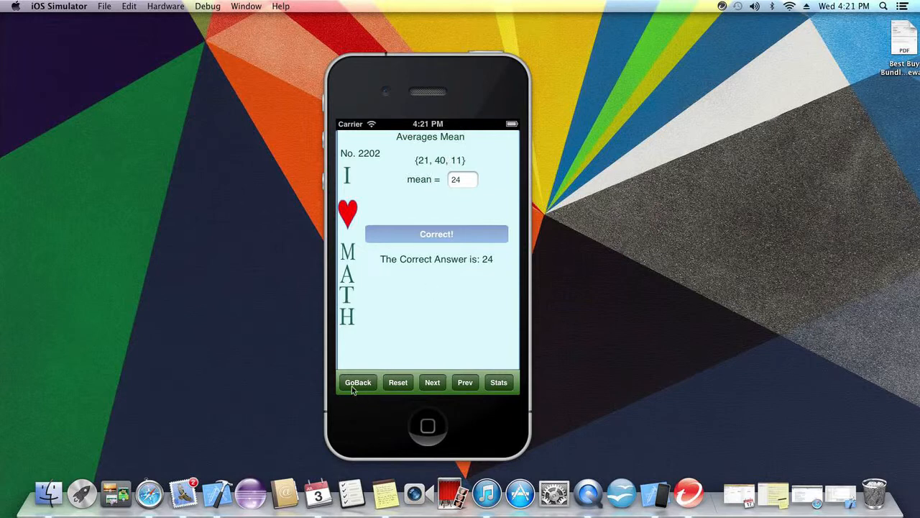
click(358, 383)
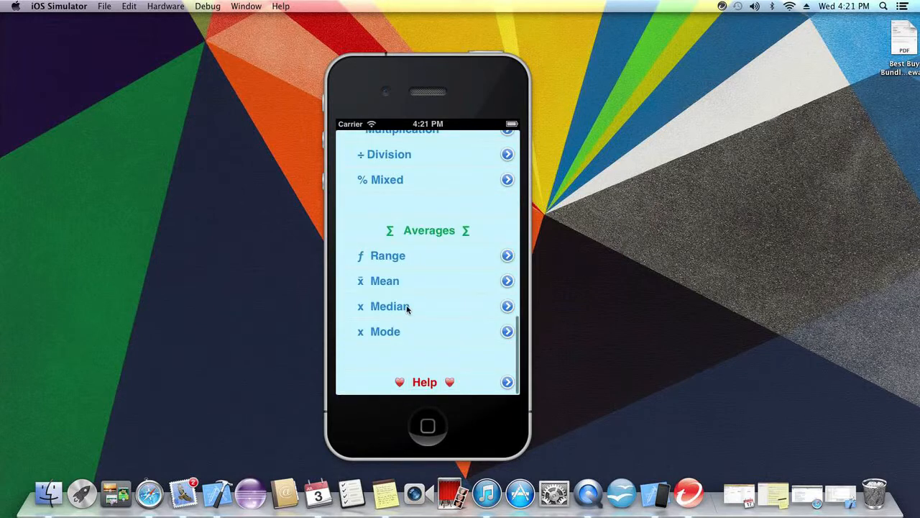
Step: Answer Median problems 2302 and 2399 with 14 and 26, both marked correct
click(388, 305)
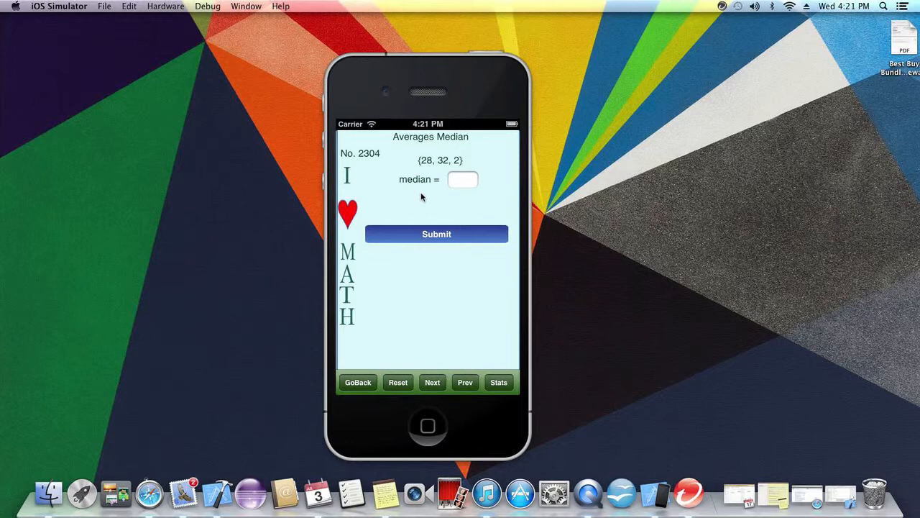
mouse_move(441, 181)
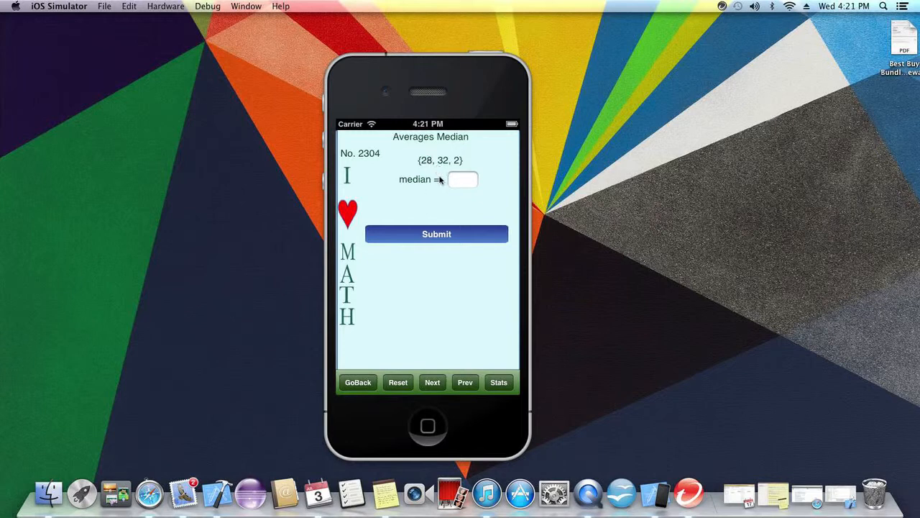
click(432, 382)
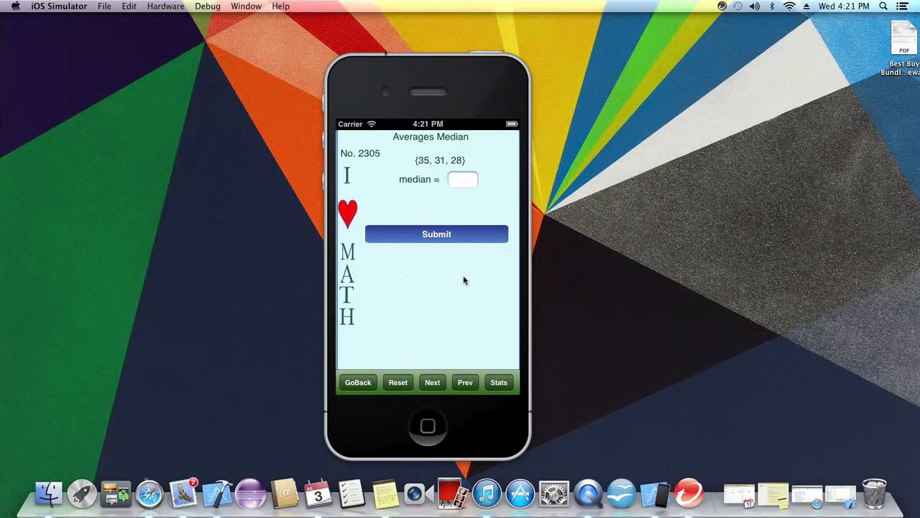
click(464, 382)
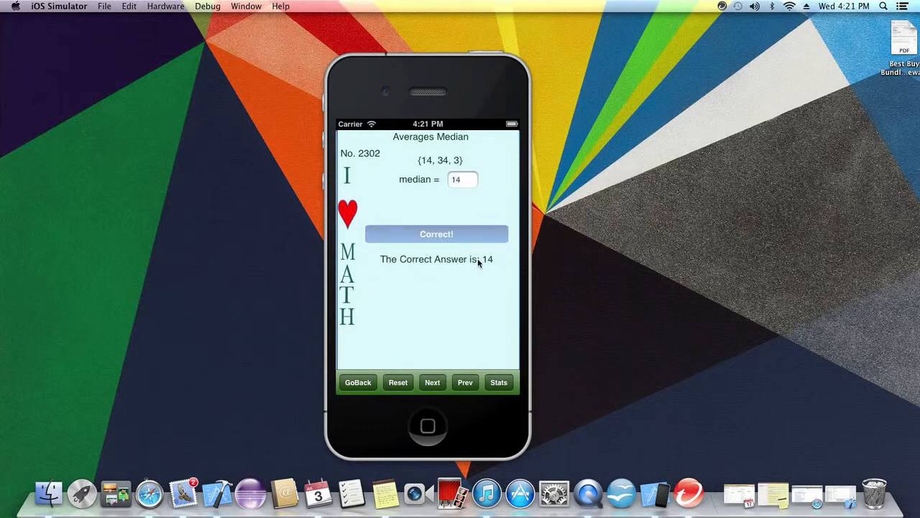
click(431, 382)
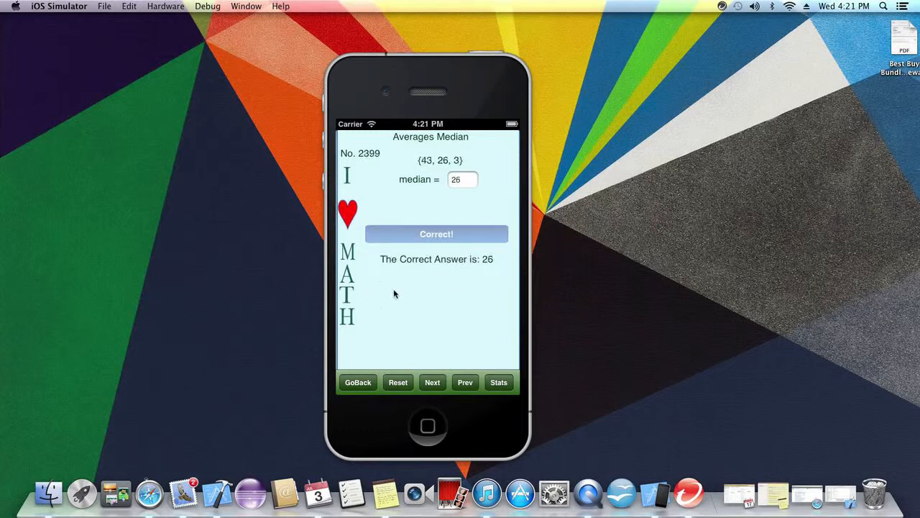
click(466, 383)
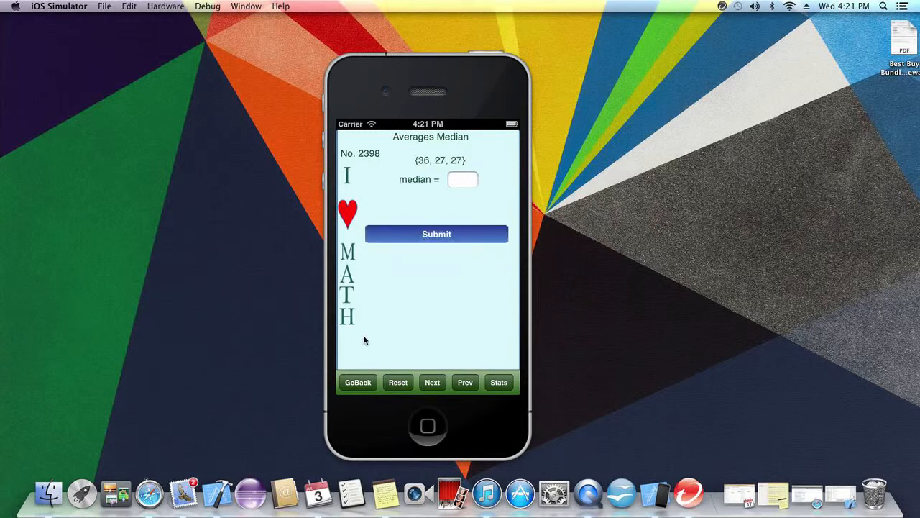
click(358, 382)
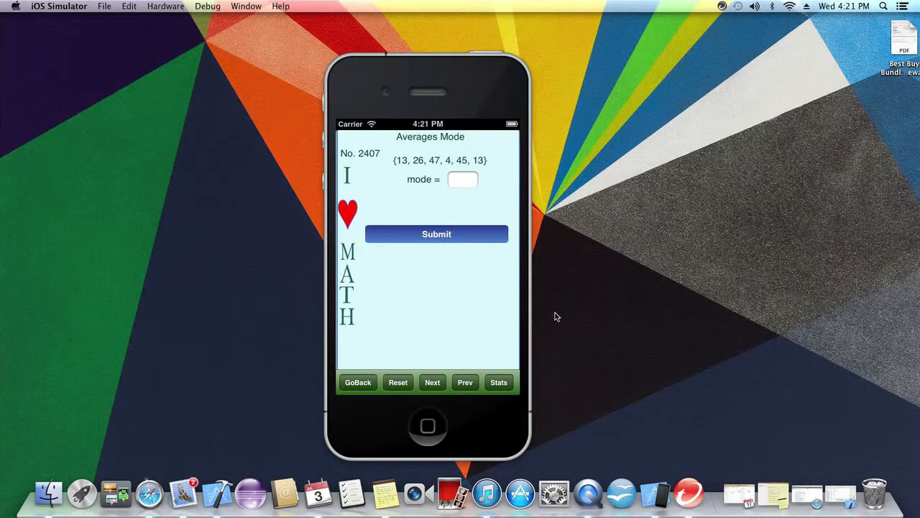
mouse_move(425, 194)
text(13)
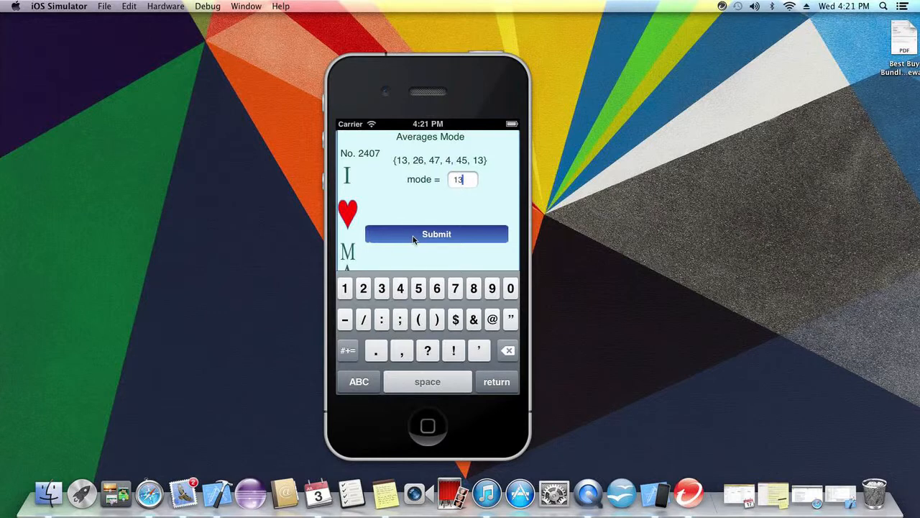
Step: Answer Mode problems 2405 and 2403 with 32 and 46, ending on unanswered problem 2500
click(437, 233)
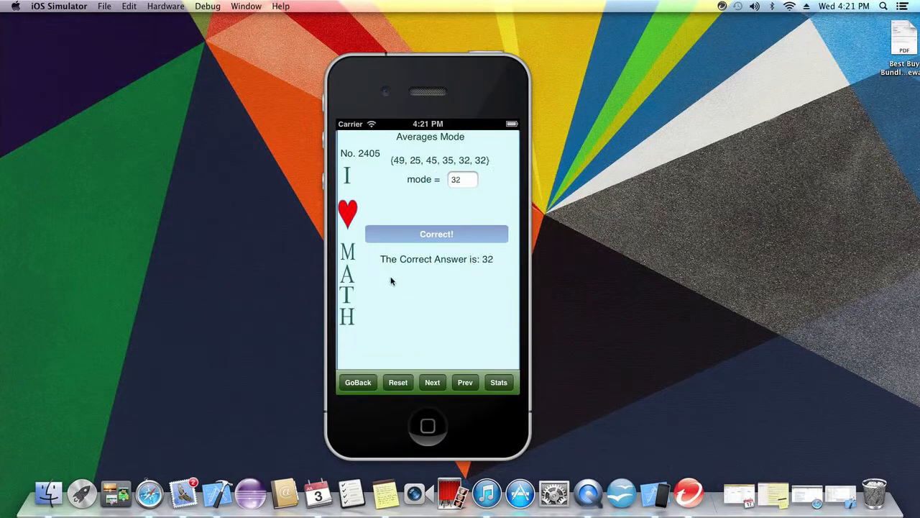
click(464, 382)
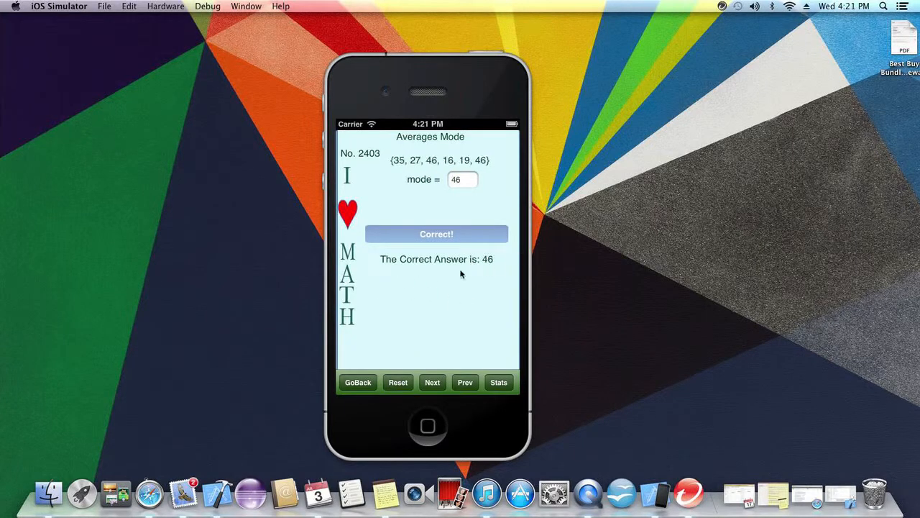
click(431, 383)
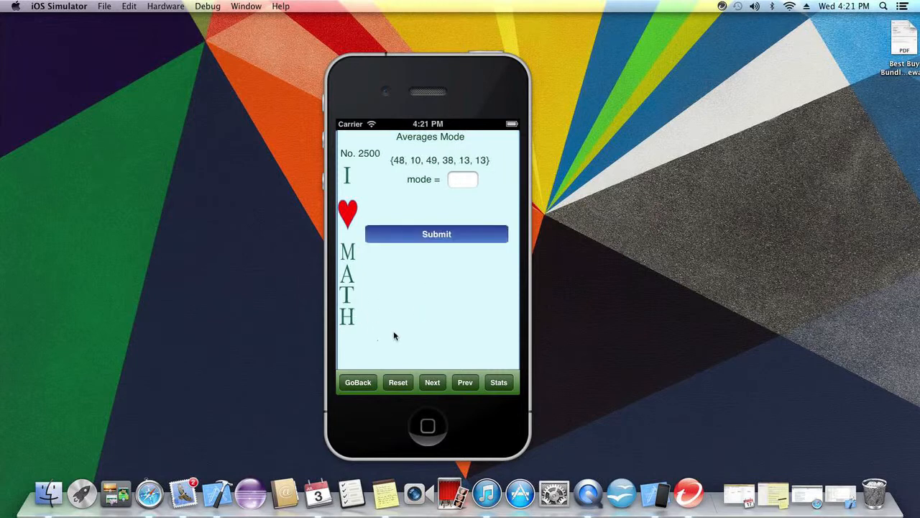
mouse_move(524, 281)
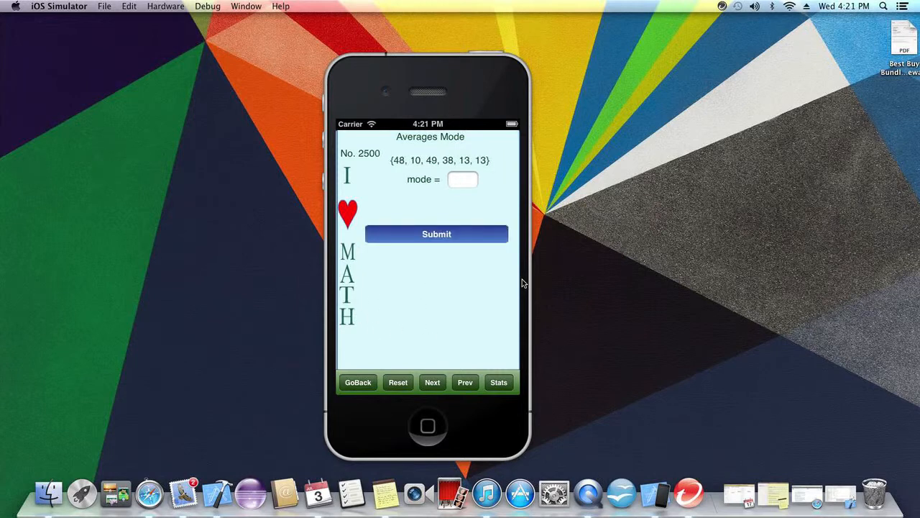